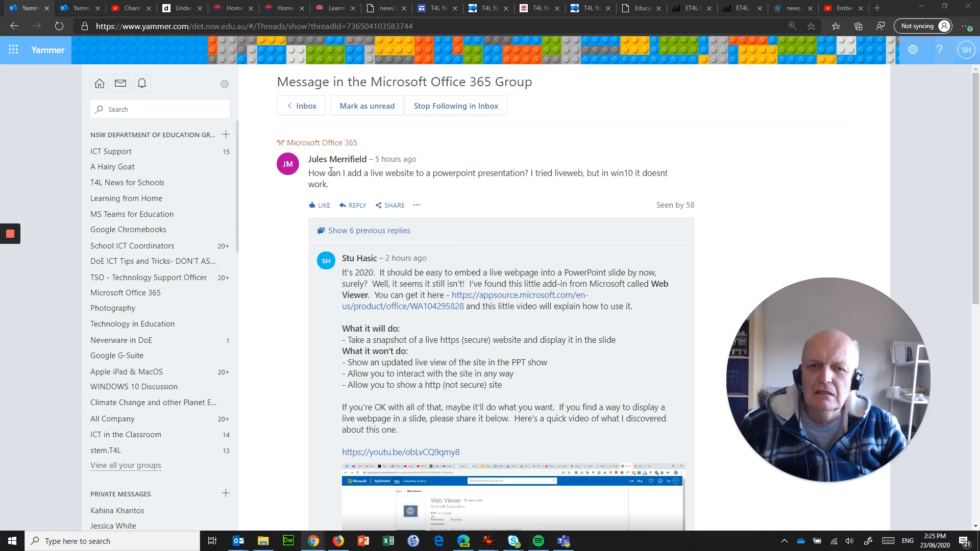
mouse_move(444, 193)
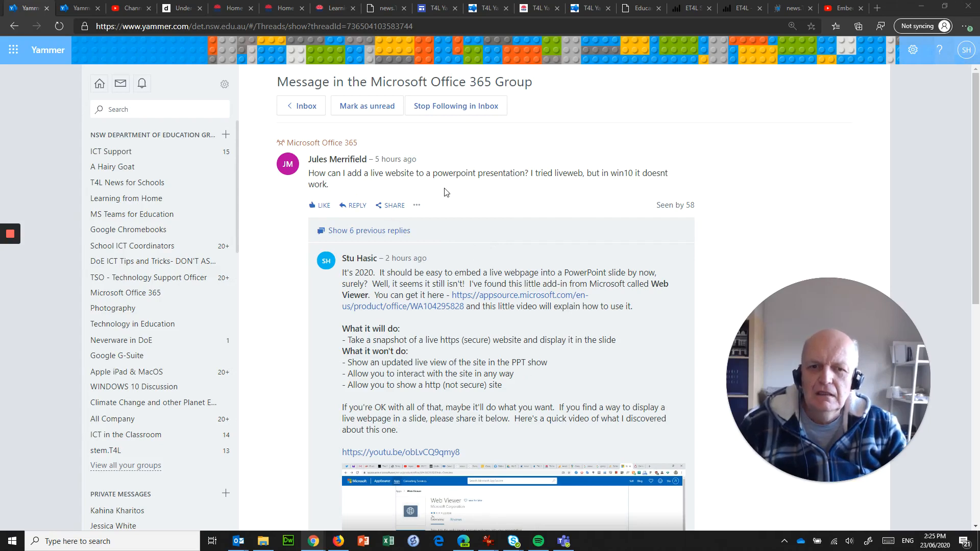
mouse_move(464, 174)
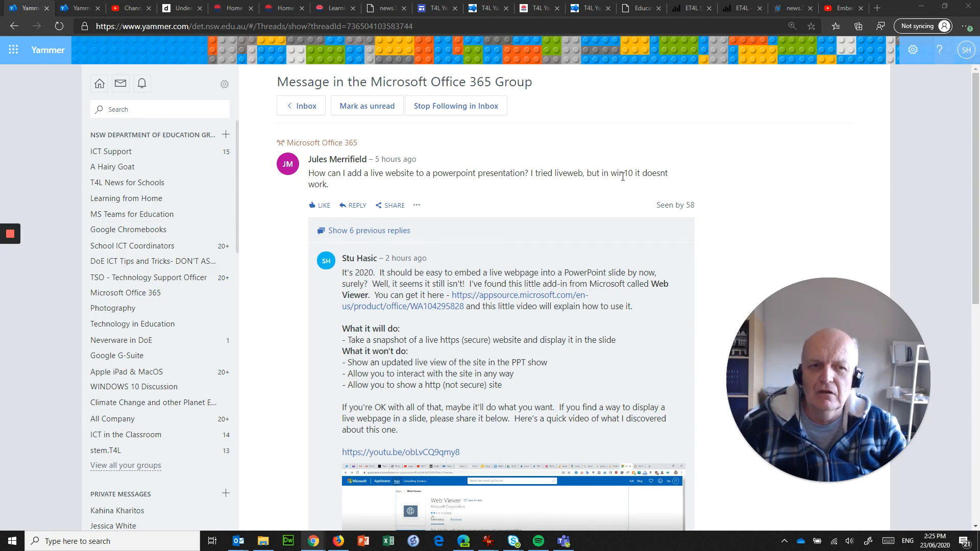
mouse_move(395, 219)
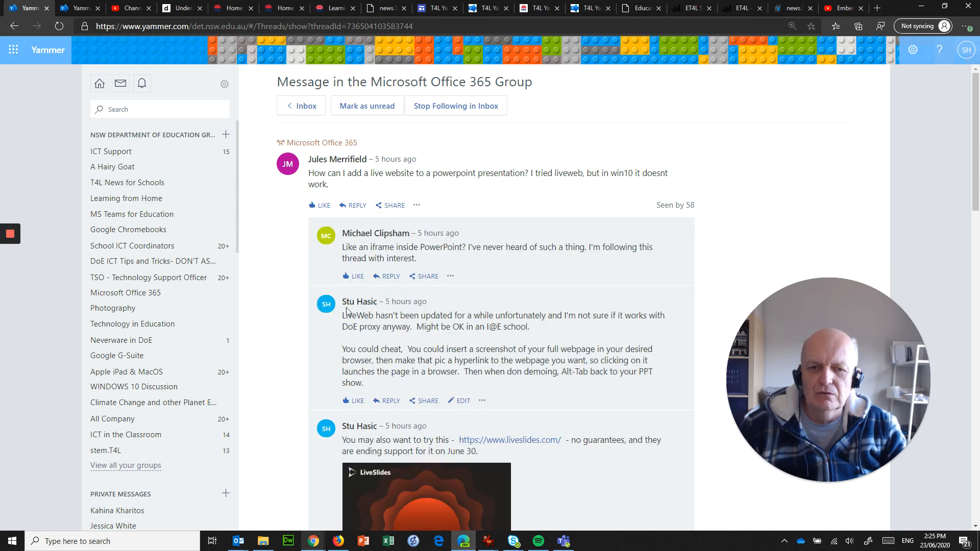
Read through the Yammer kiosk-presentation thread, highlighting the phrase 'kiosk running' in the request
scroll(down, 3)
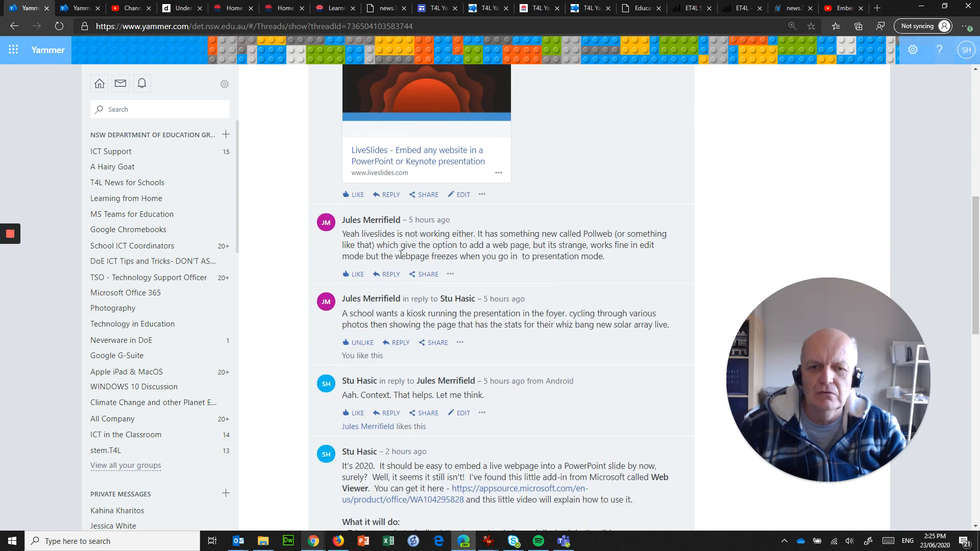
double_click(428, 313)
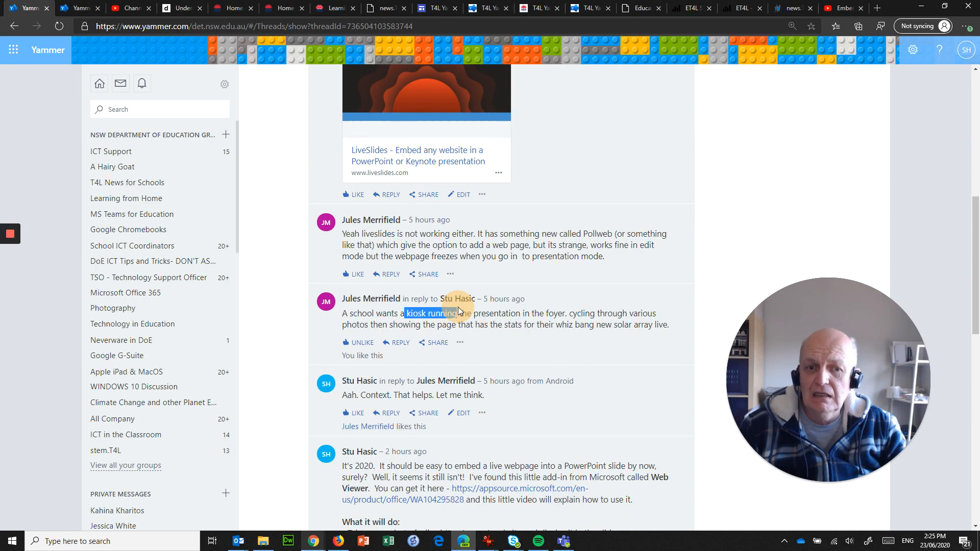
mouse_move(633, 312)
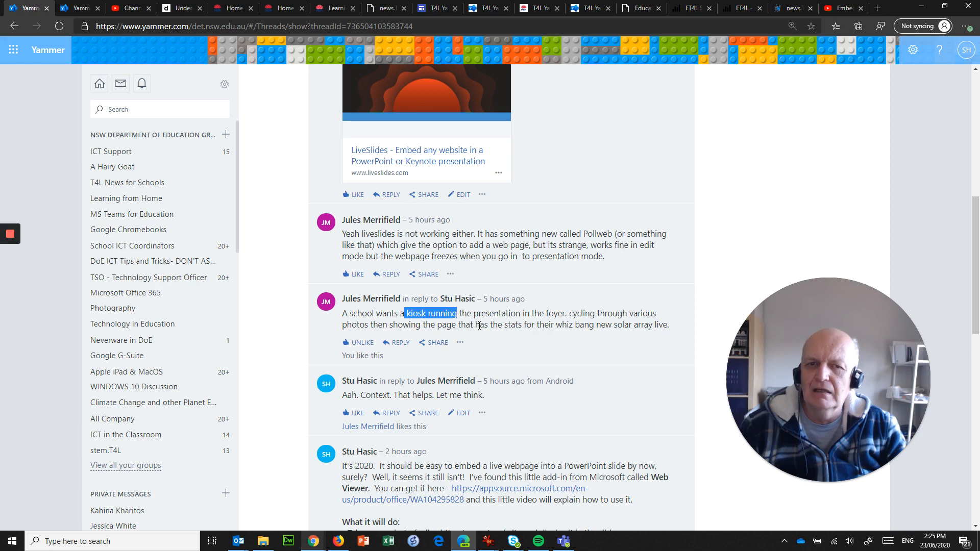
mouse_move(453, 334)
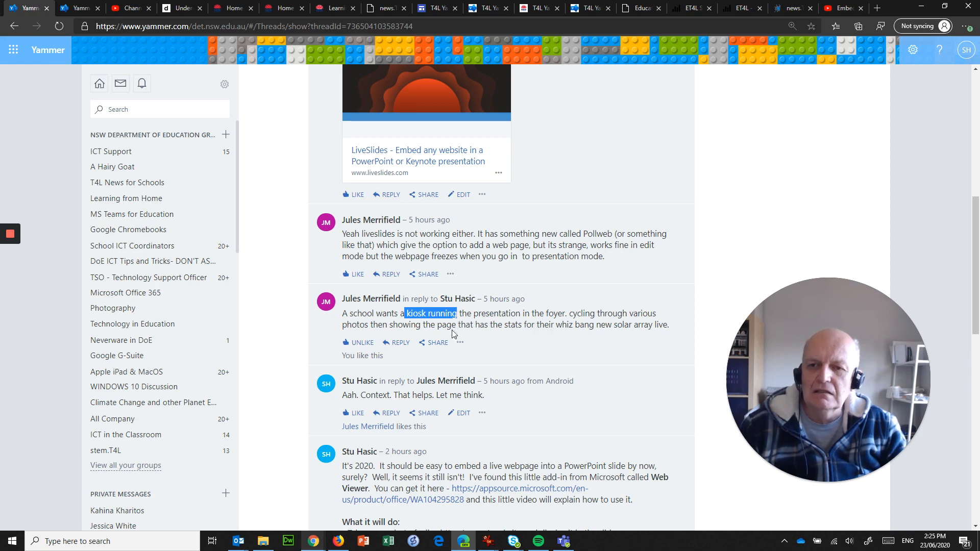
scroll(down, 3)
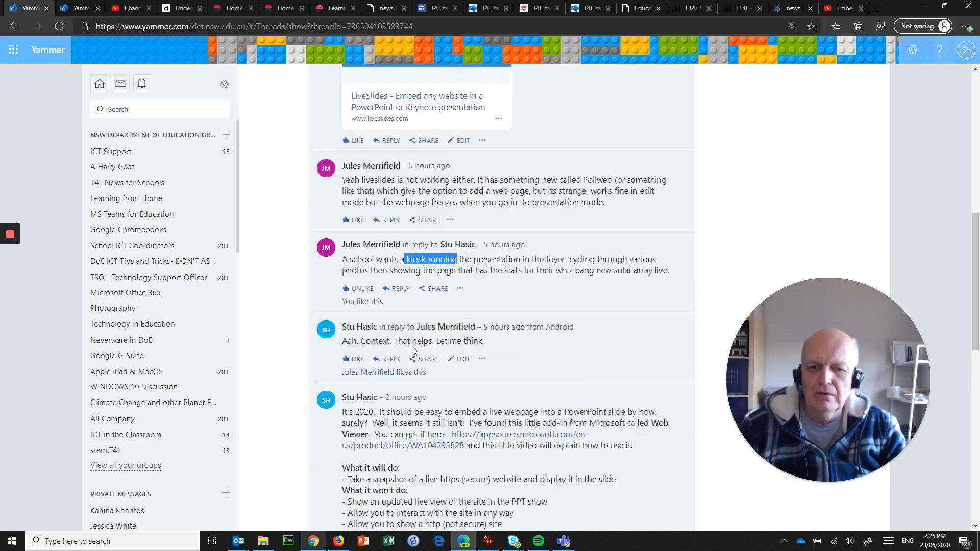
scroll(down, 3)
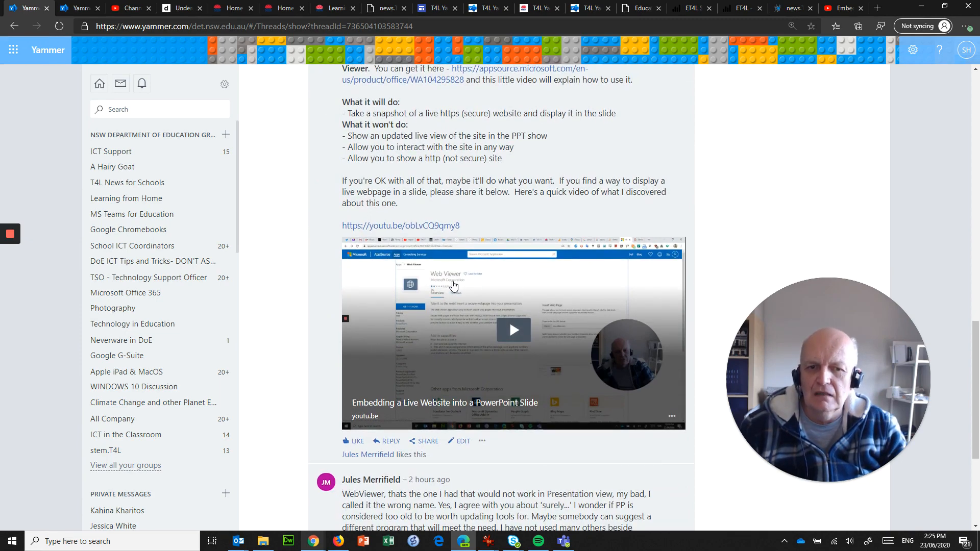
mouse_move(435, 294)
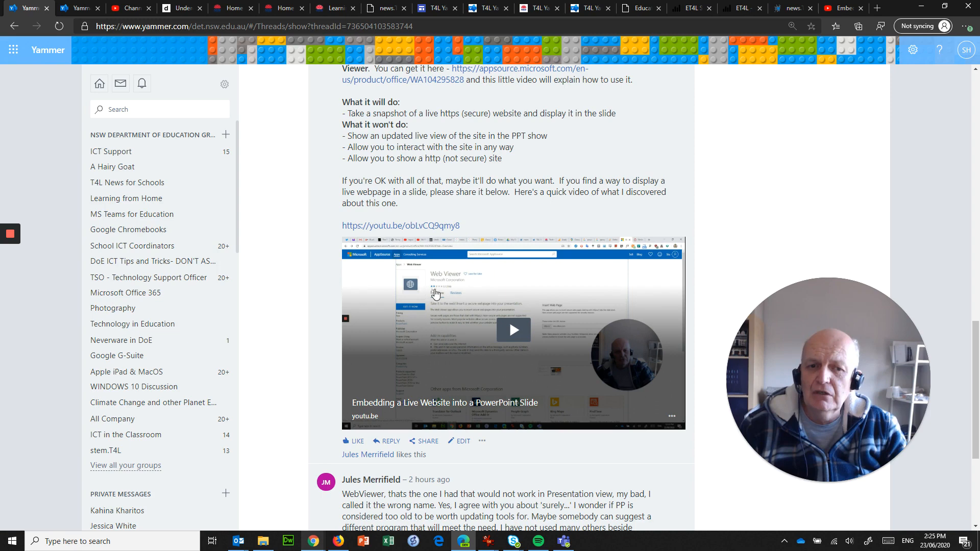
scroll(up, 3)
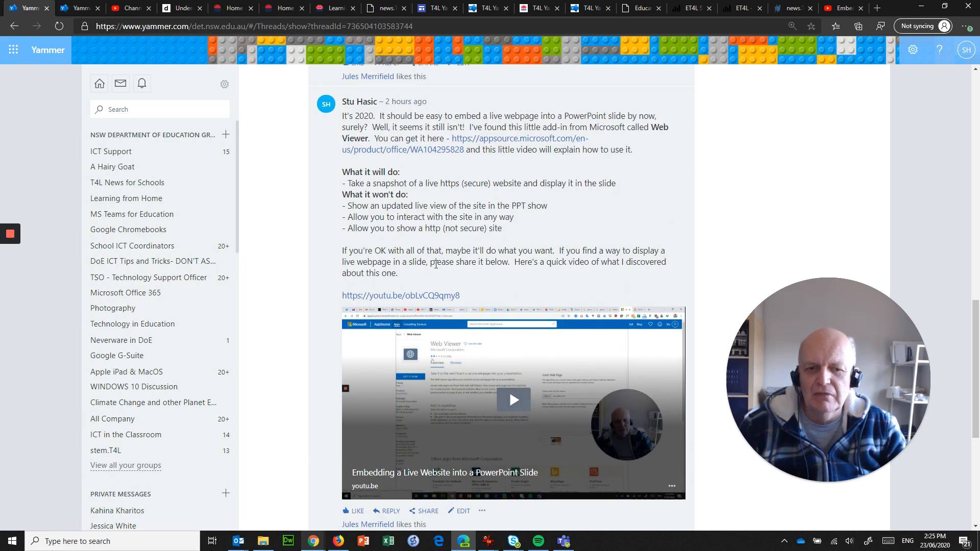
scroll(down, 3)
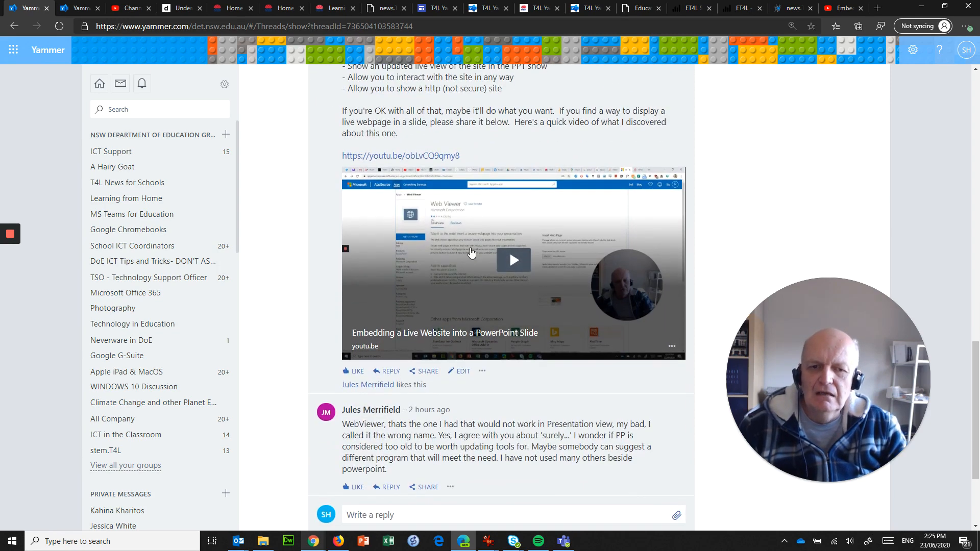
mouse_move(304, 379)
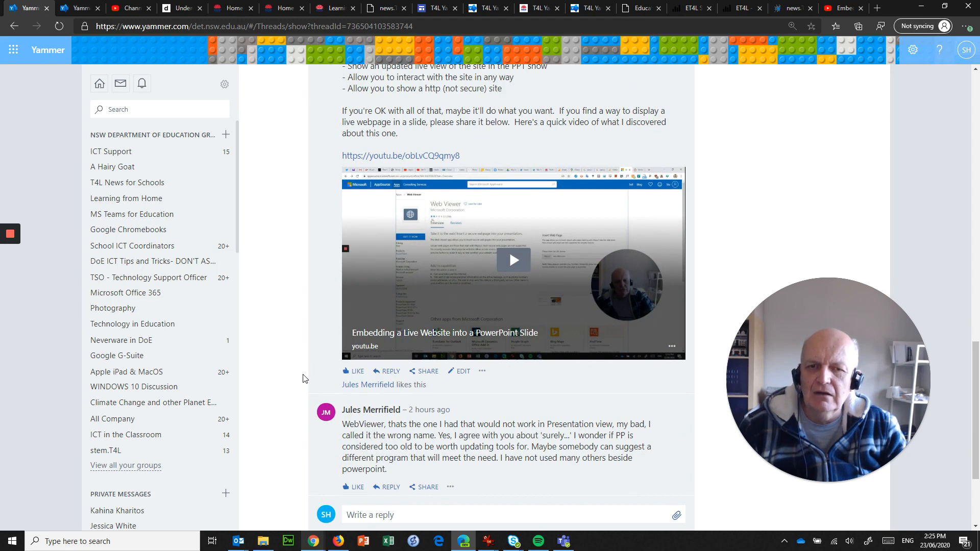
scroll(up, 3)
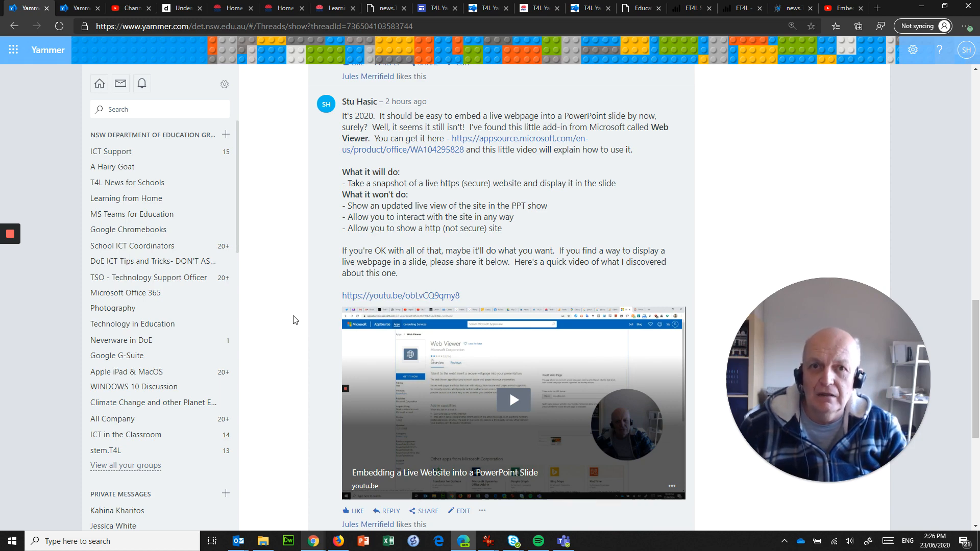
mouse_move(303, 283)
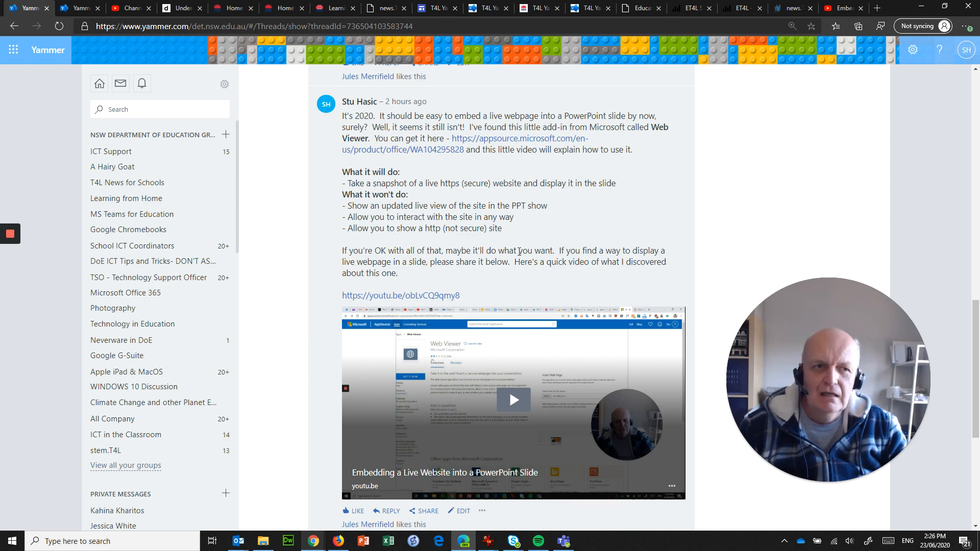
mouse_move(819, 94)
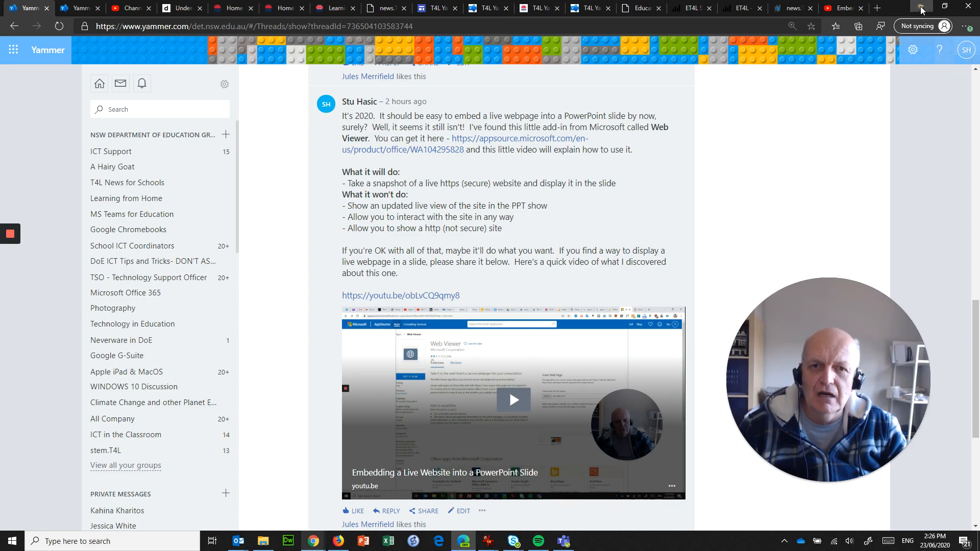
Minimize the Yammer browser window so the desktop with Skype for Business shows
click(920, 9)
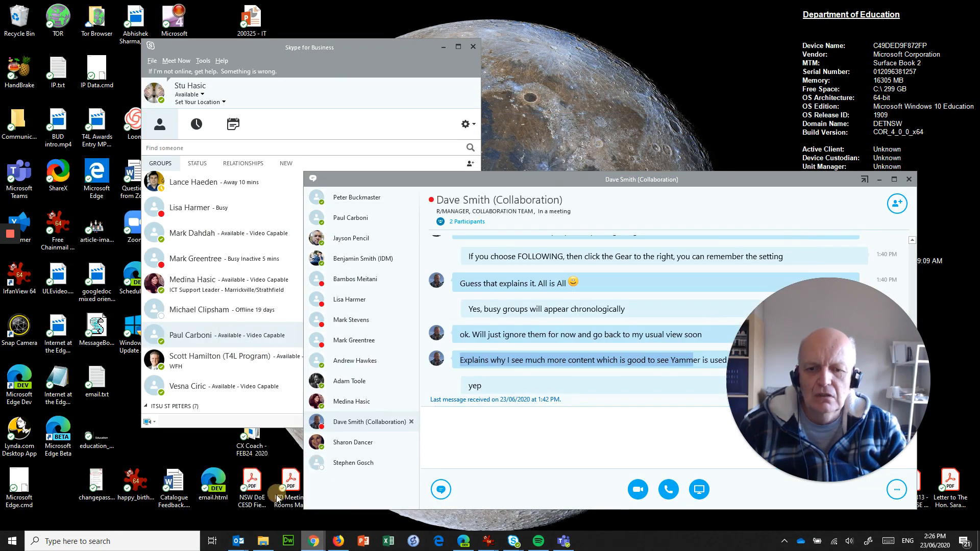
Bring up the Chrome window with the onlineclock.net live digital clock running in its tab
click(313, 541)
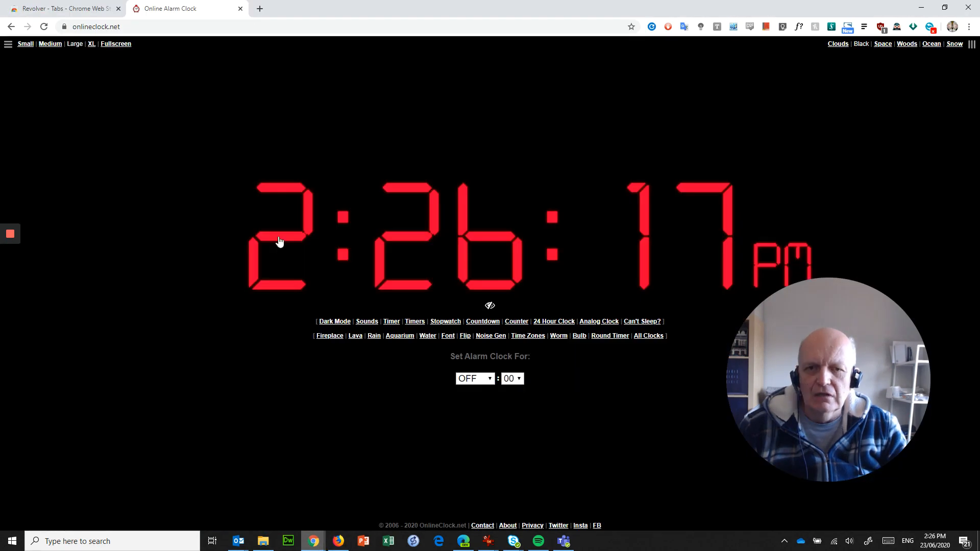
mouse_move(178, 119)
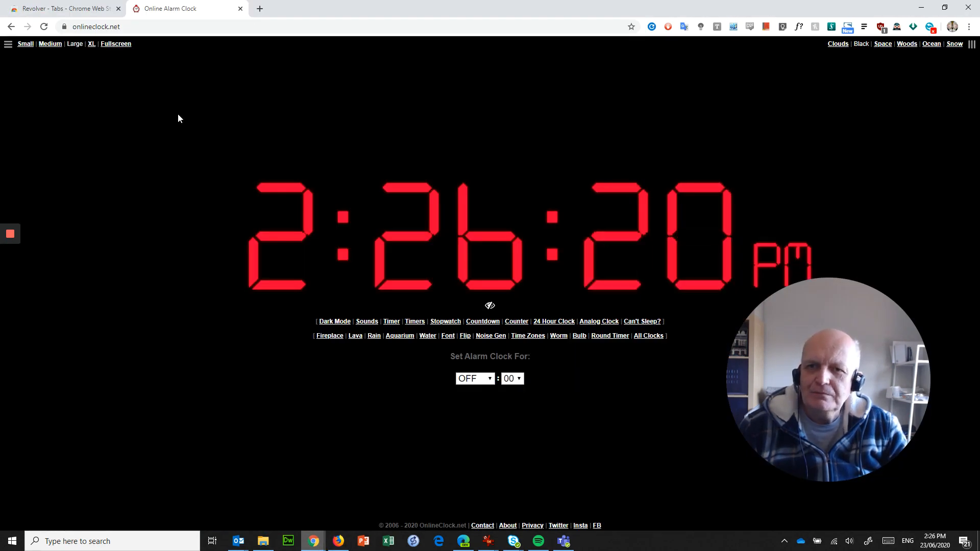
mouse_move(776, 228)
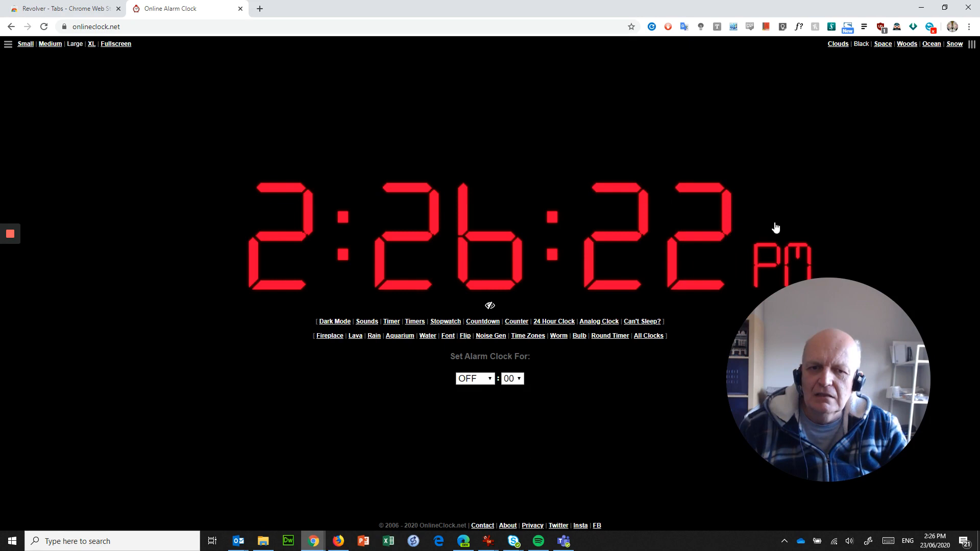
mouse_move(633, 173)
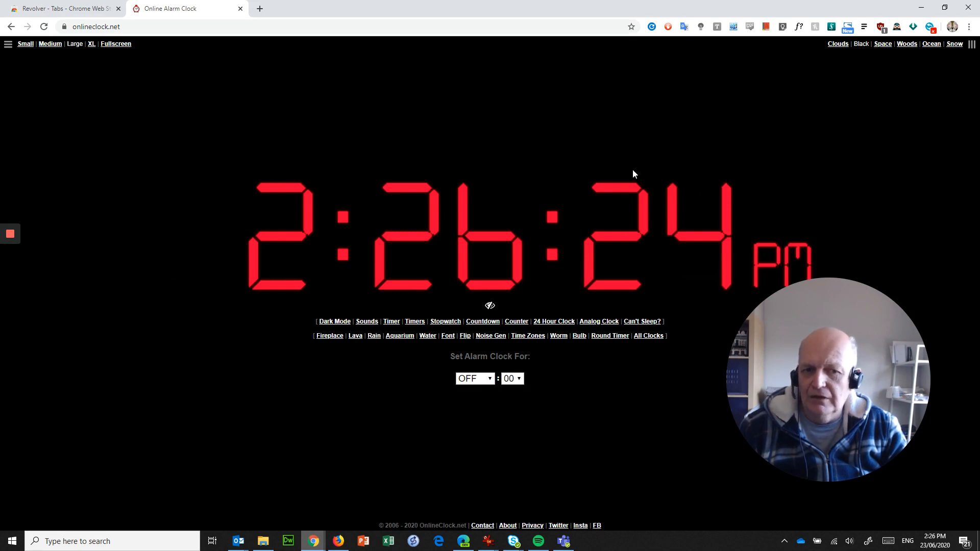
mouse_move(532, 144)
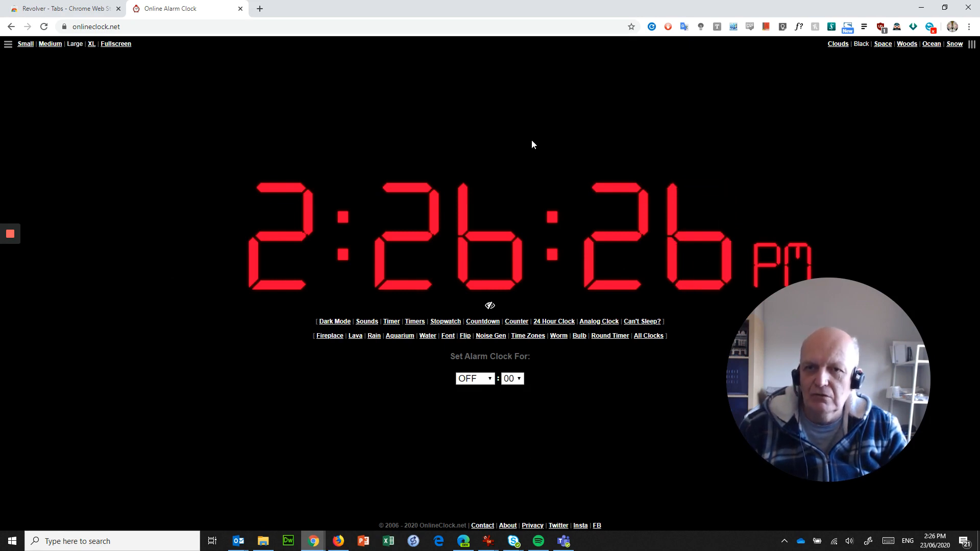
mouse_move(785, 254)
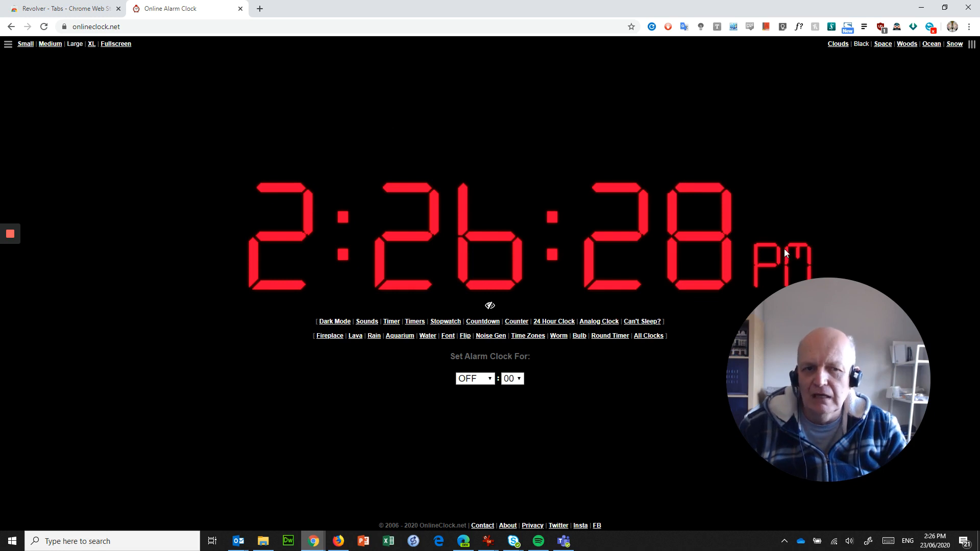
mouse_move(704, 189)
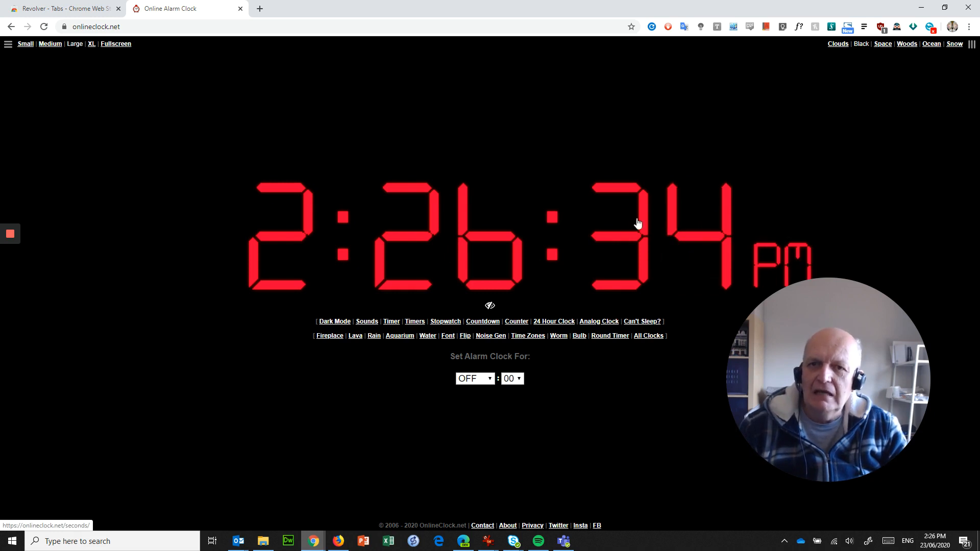
mouse_move(353, 204)
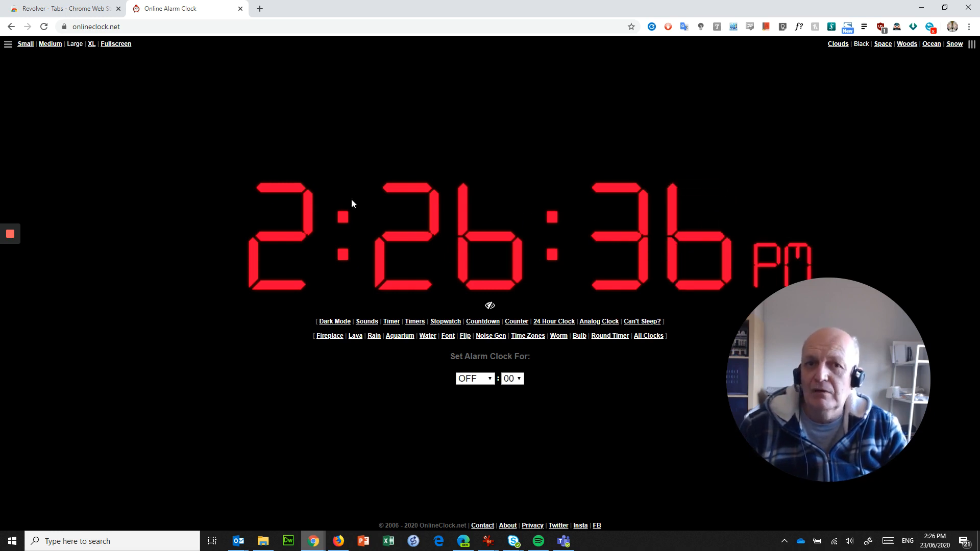
mouse_move(436, 192)
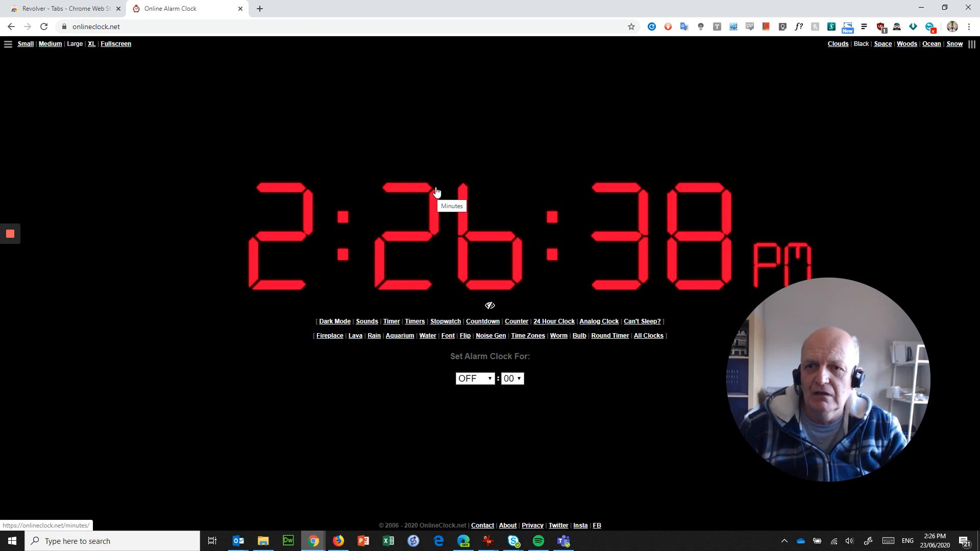
mouse_move(605, 153)
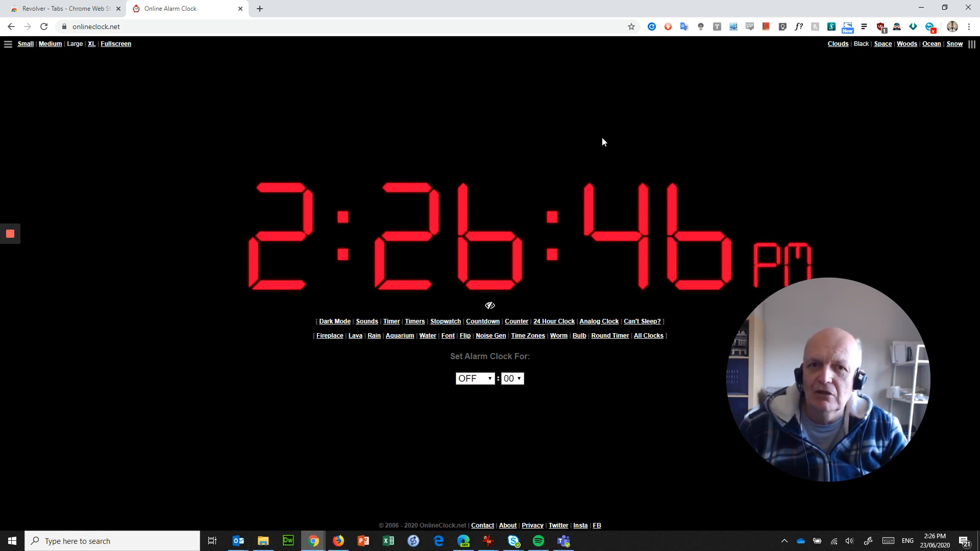
mouse_move(582, 130)
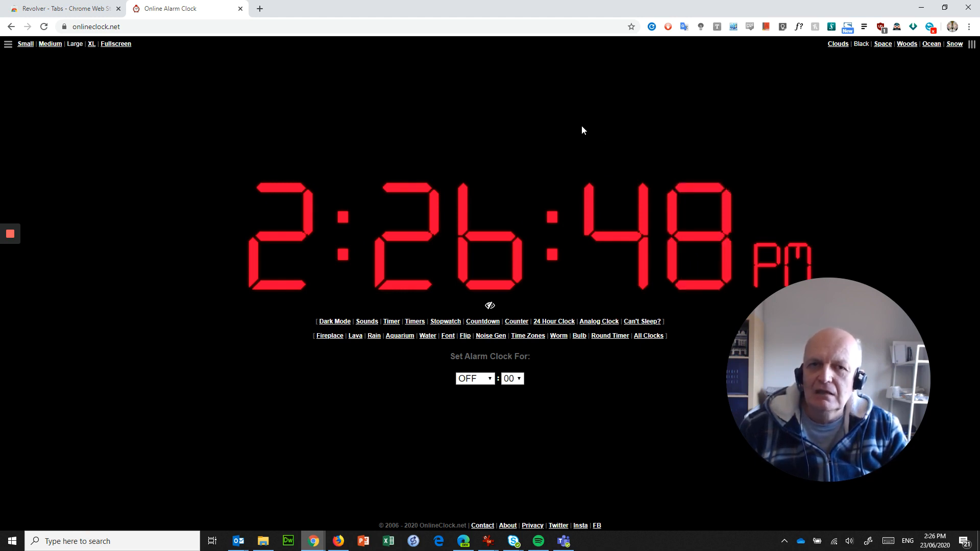
mouse_move(594, 147)
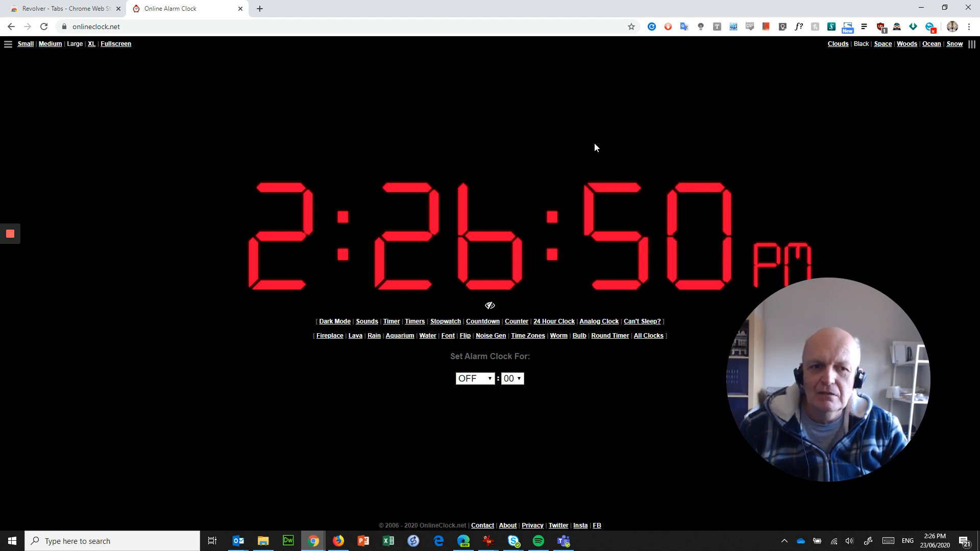
mouse_move(568, 130)
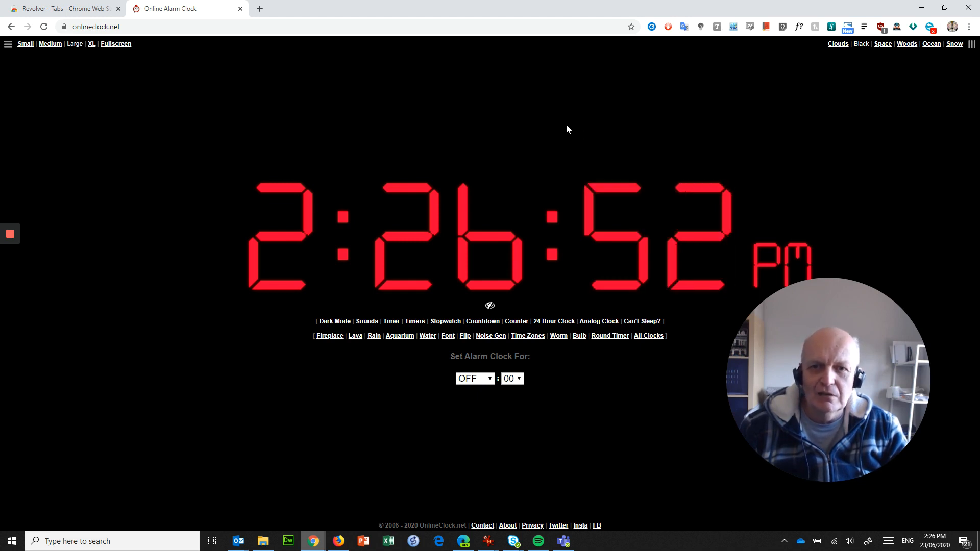
mouse_move(815, 230)
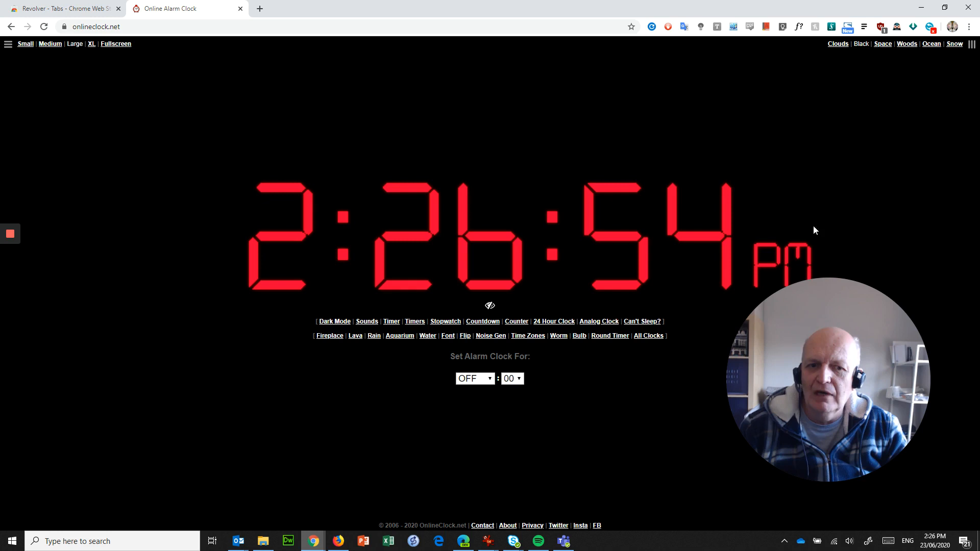
mouse_move(178, 255)
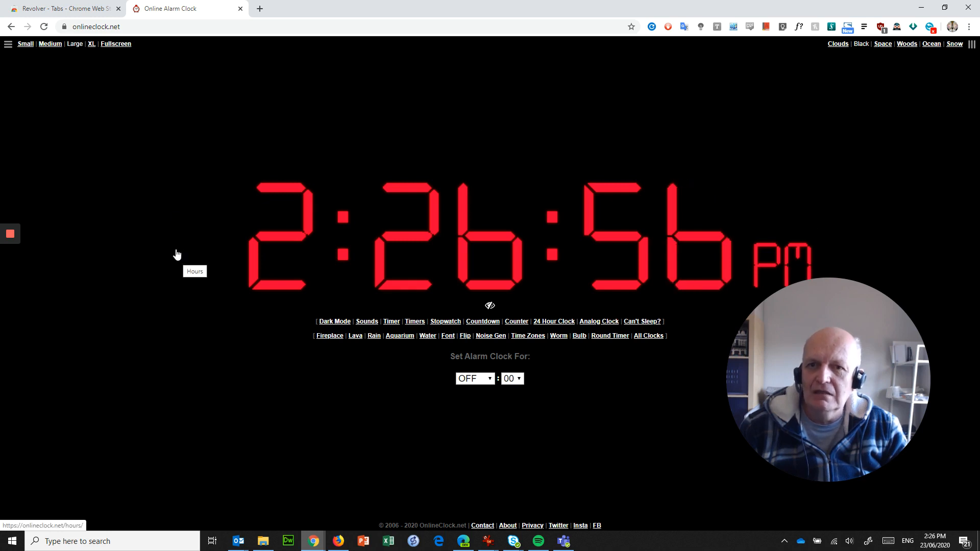
mouse_move(159, 217)
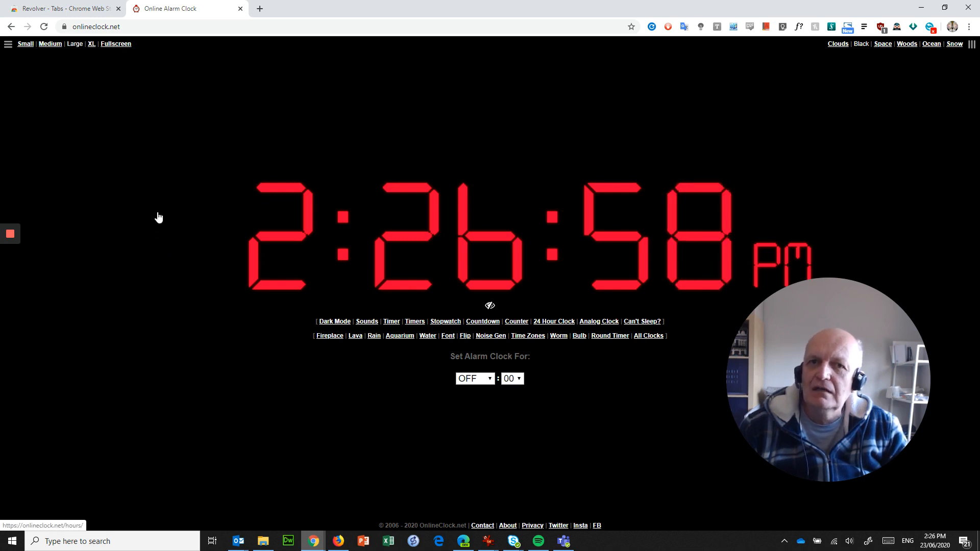
mouse_move(174, 56)
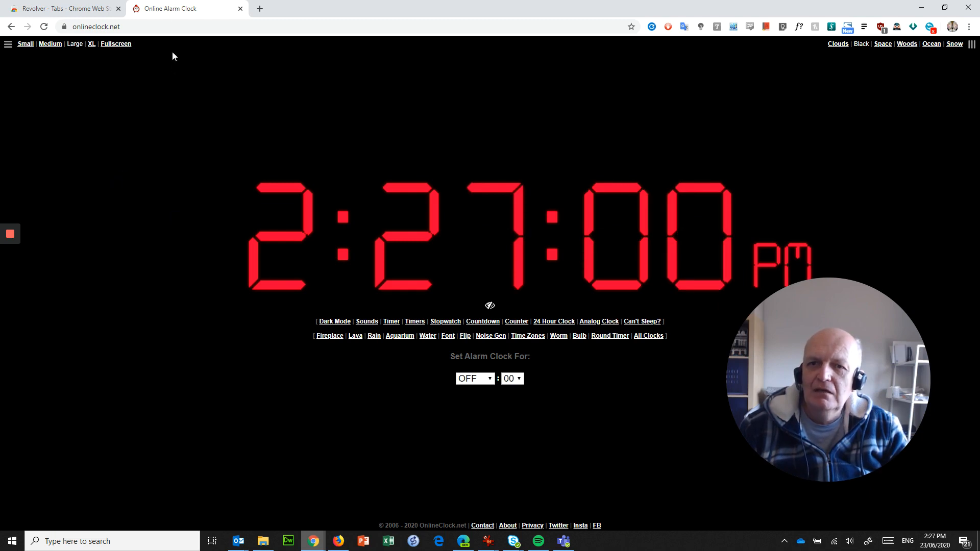
mouse_move(289, 49)
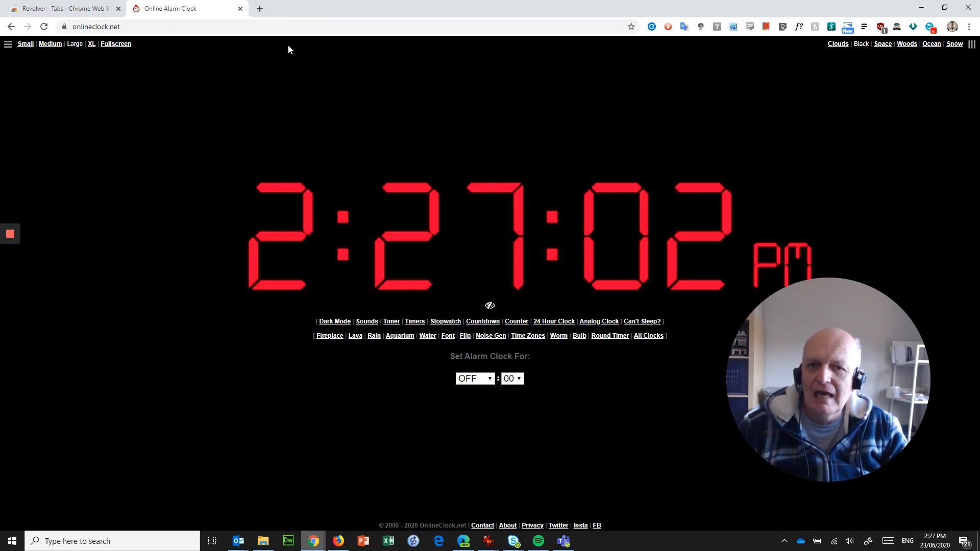
From the Eight Central folder, open 1.jpg with Google Chrome as its own tab
click(262, 541)
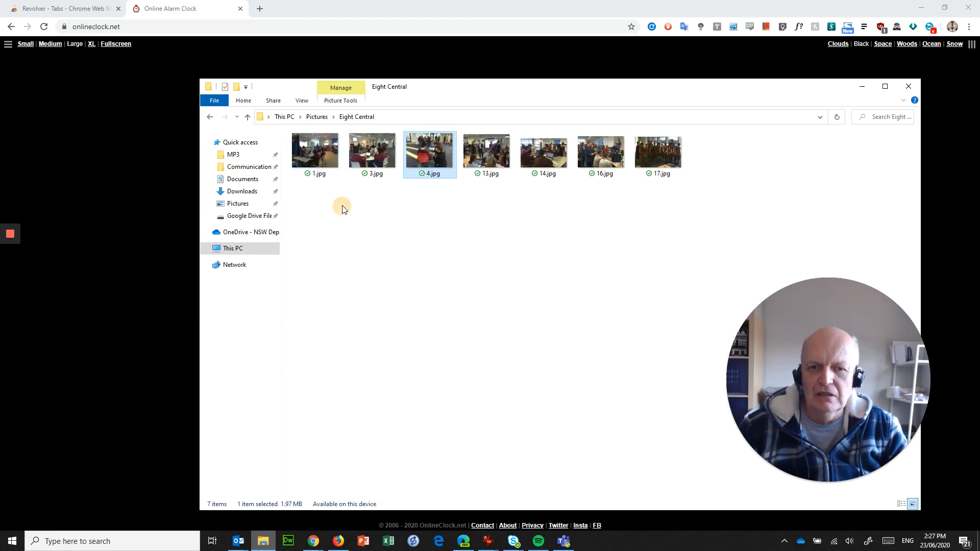
right_click(315, 150)
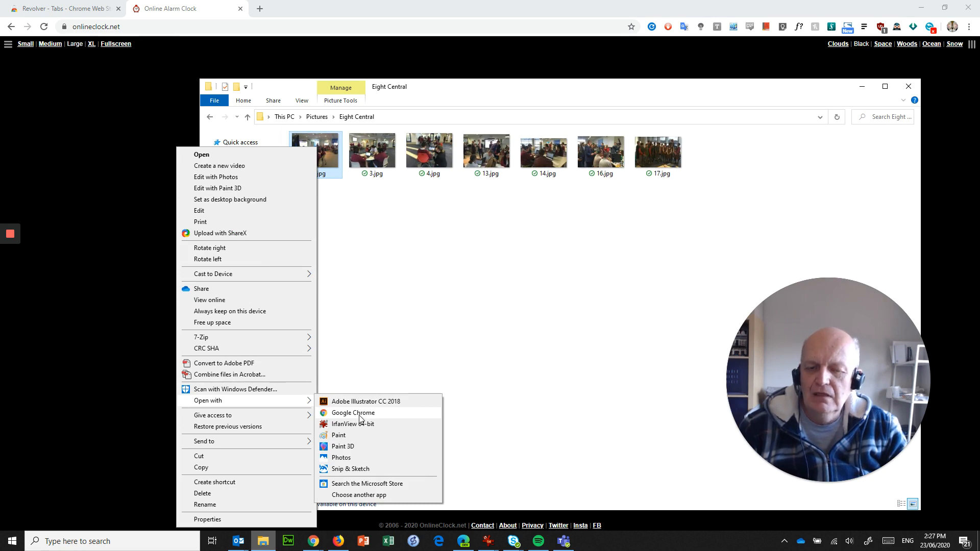
mouse_move(359, 495)
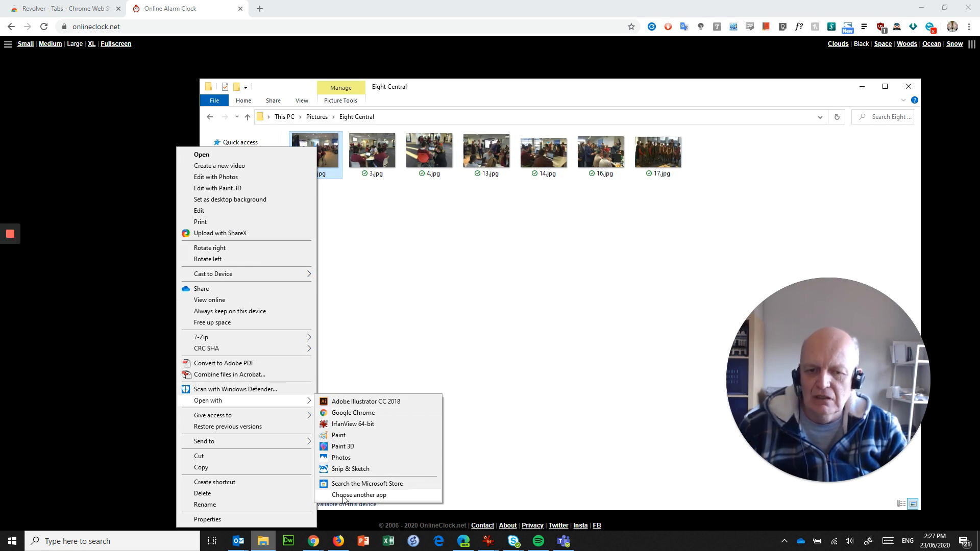
click(354, 413)
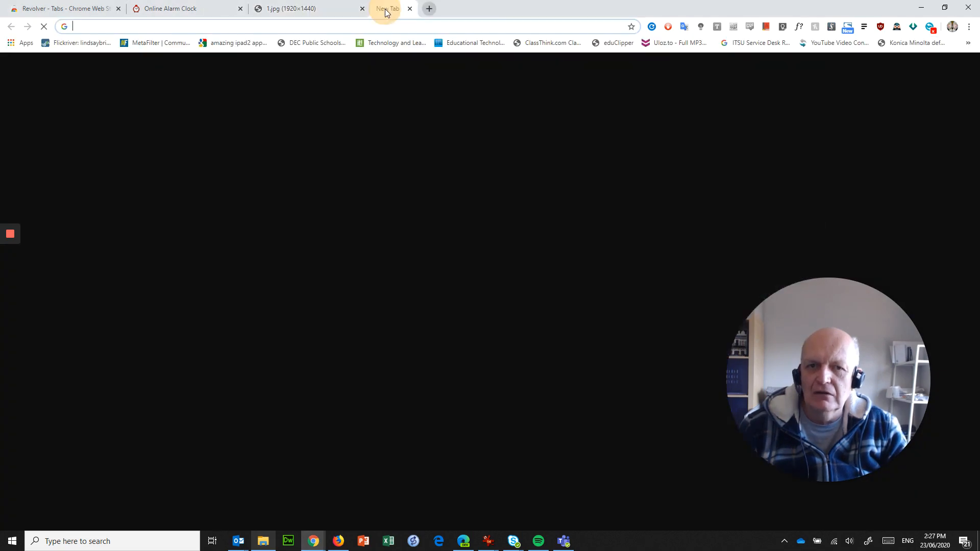
Open 4.jpg from the Eight Central folder in Chrome alongside 3.jpg, then return to the 1.jpg tab
click(262, 541)
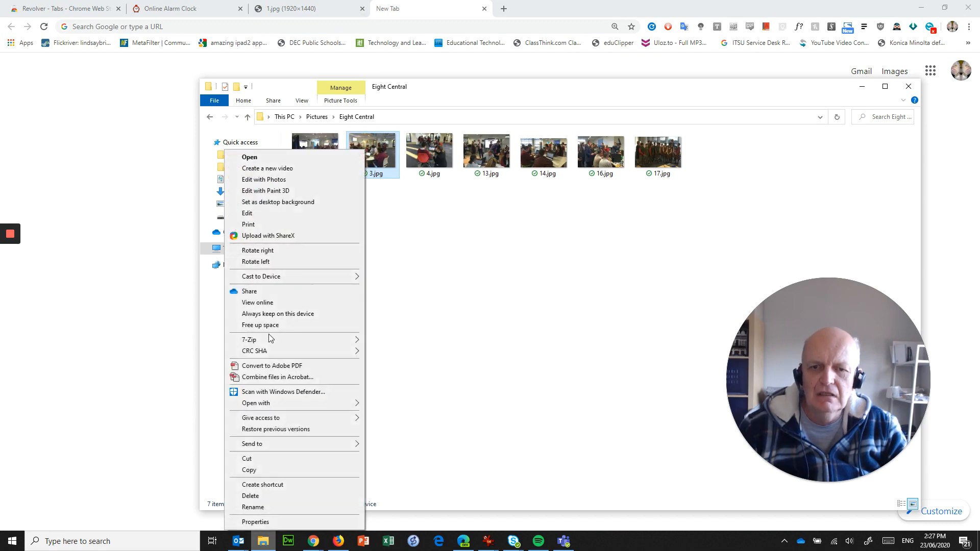
mouse_move(262, 405)
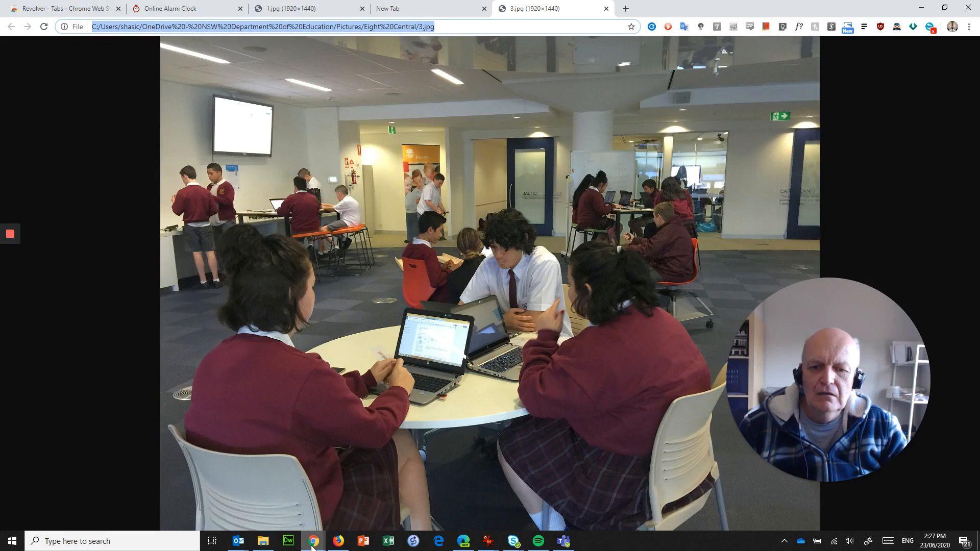
click(263, 541)
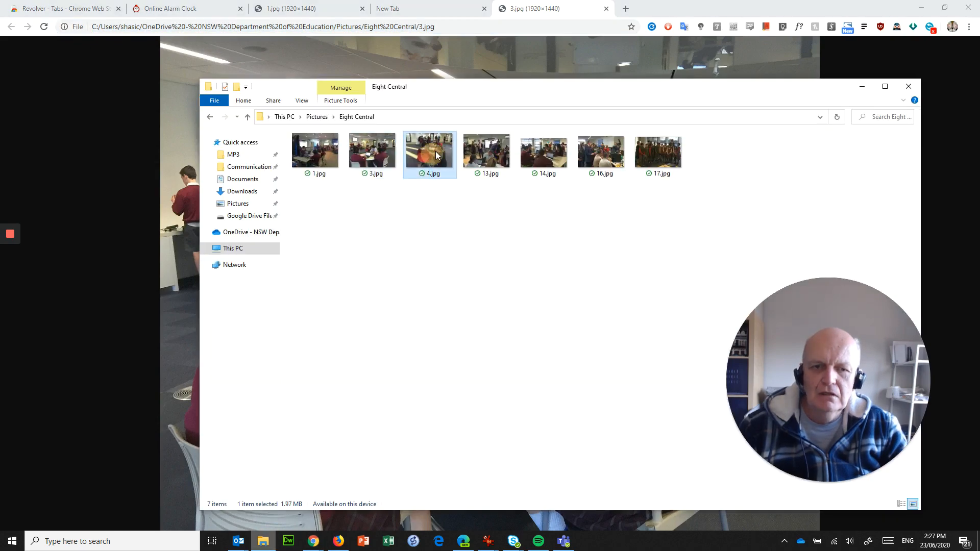
right_click(430, 151)
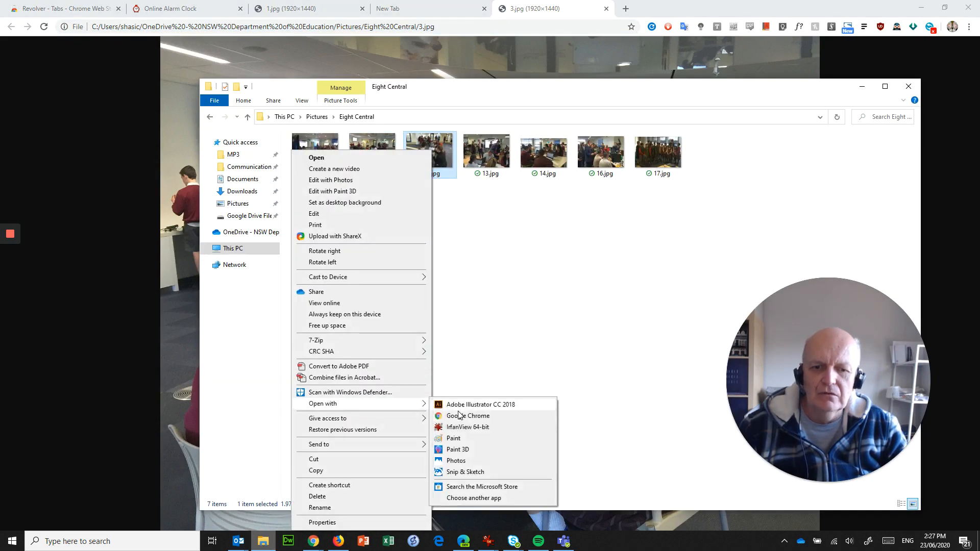
click(466, 416)
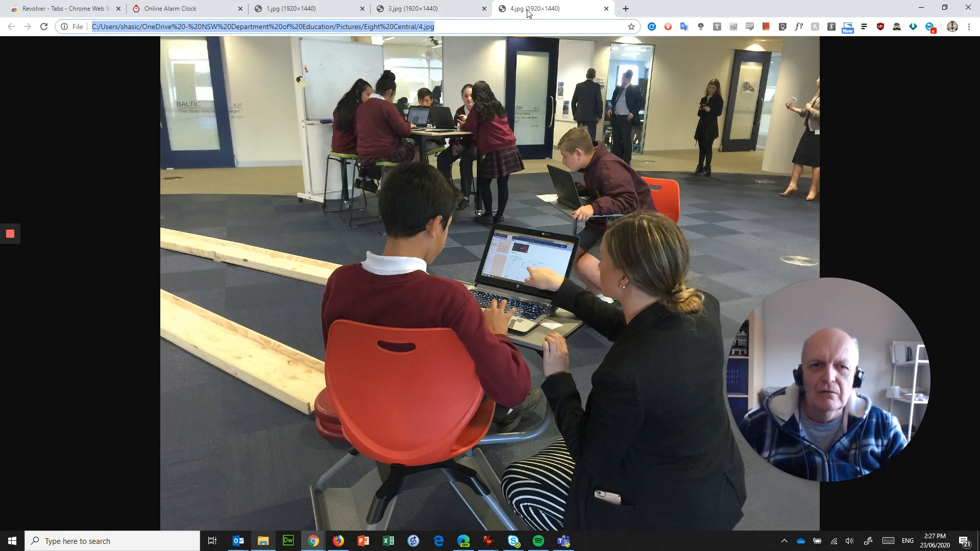
mouse_move(412, 10)
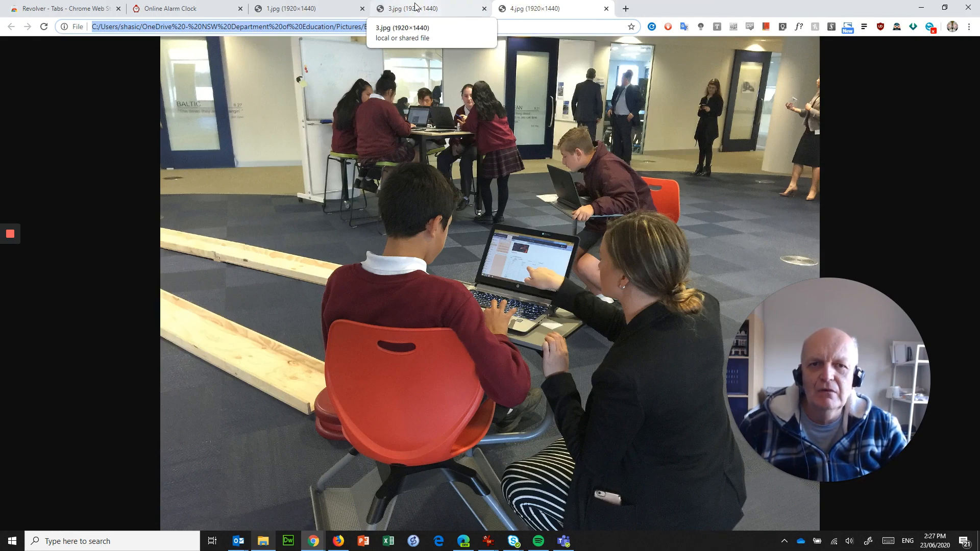
click(294, 9)
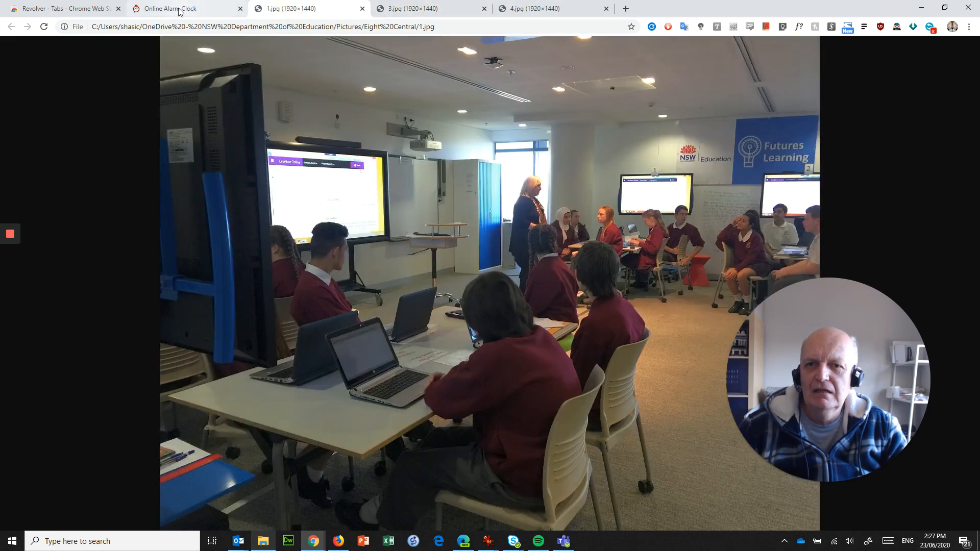
Move from the clock tab to the Revolver - Tabs Chrome Web Store page ready for adding the extension
click(182, 8)
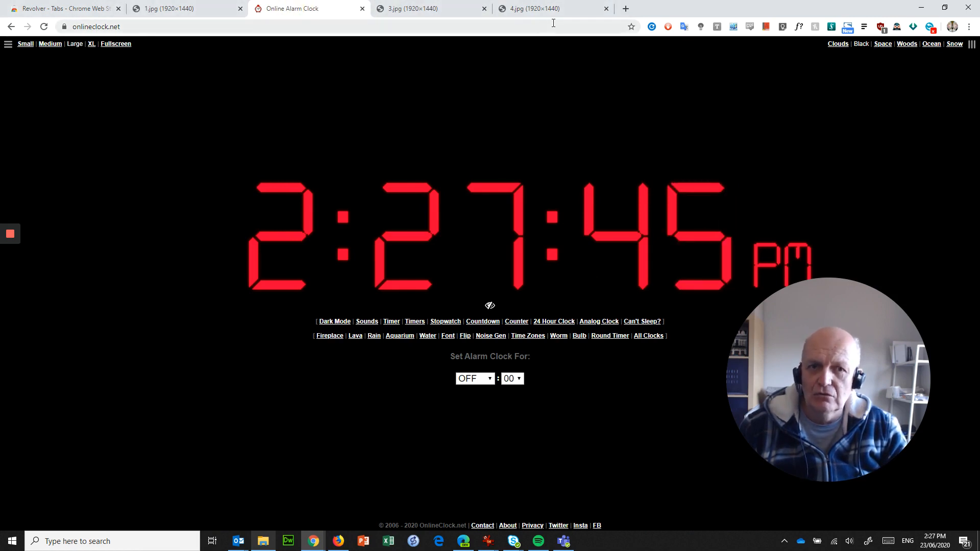
click(60, 8)
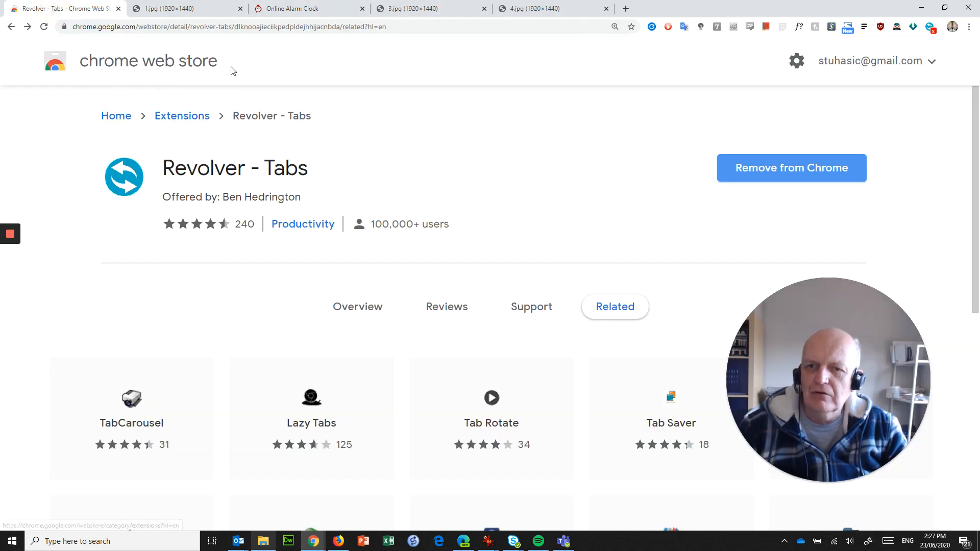
mouse_move(198, 175)
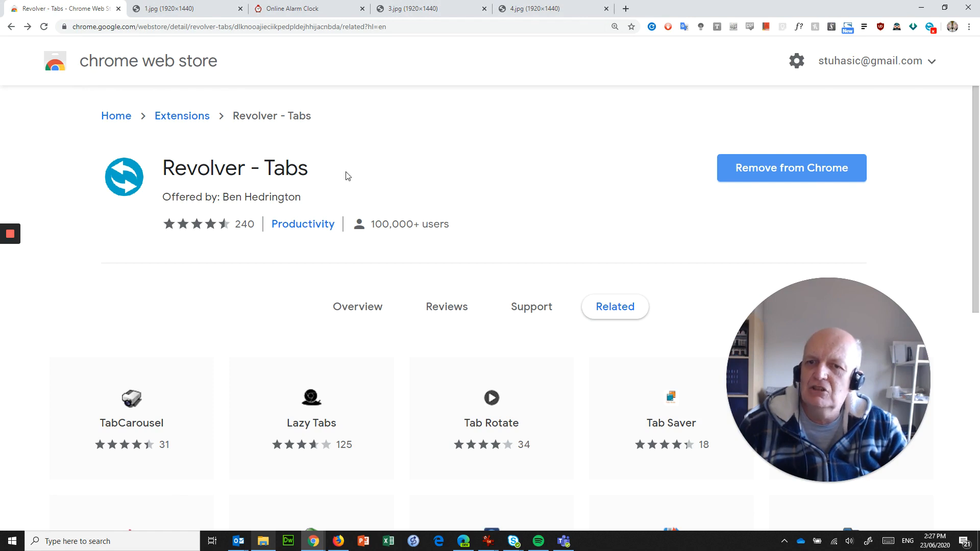
mouse_move(775, 174)
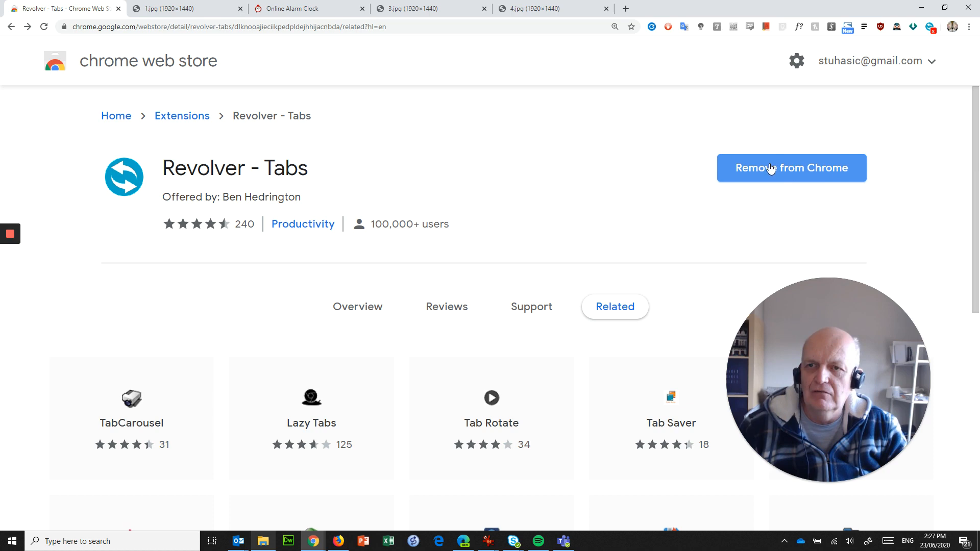
mouse_move(460, 121)
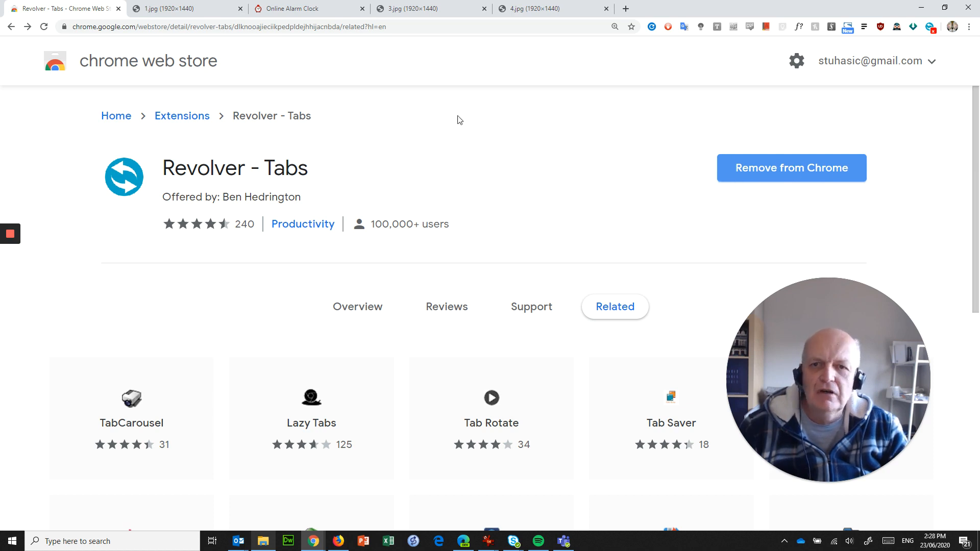
mouse_move(931, 27)
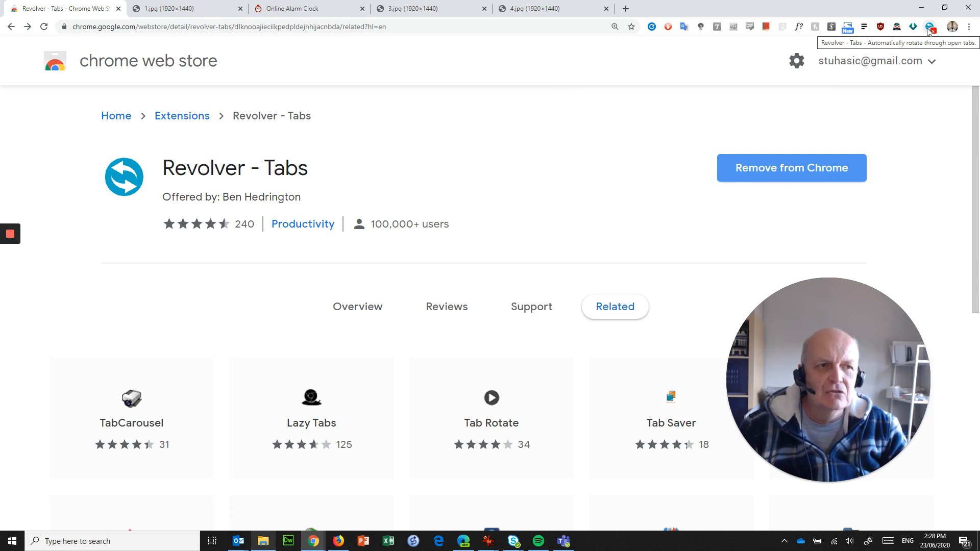
mouse_move(179, 32)
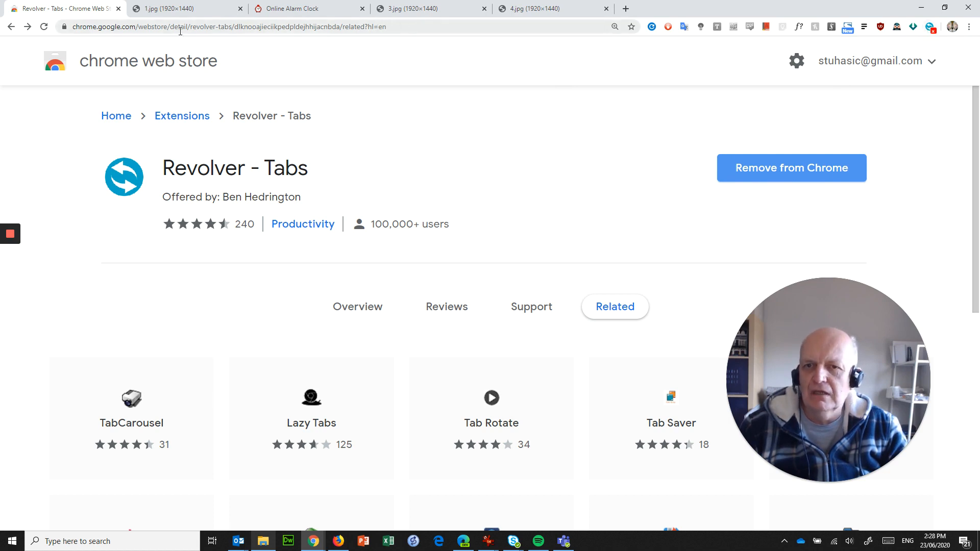
mouse_move(648, 154)
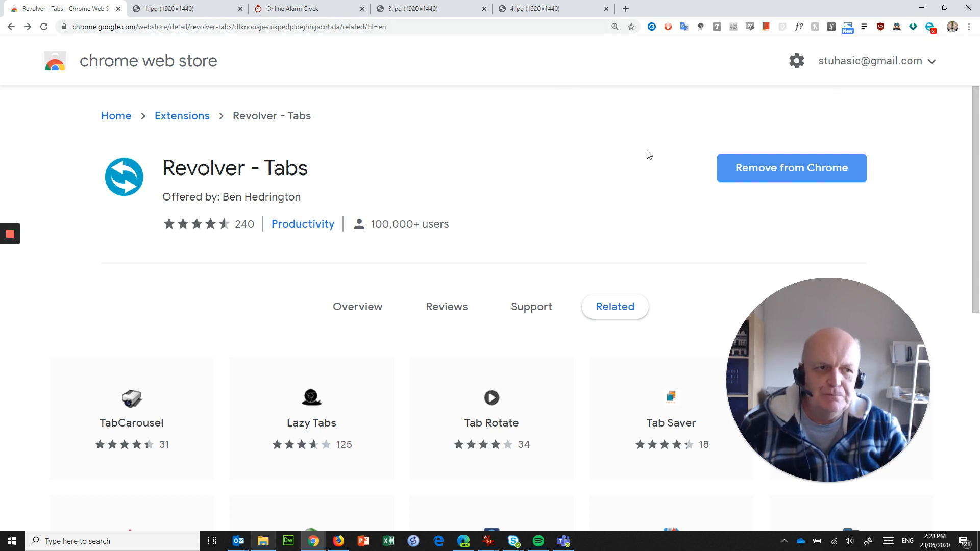
Open the Revolver - Tabs Options page from its toolbar icon to review Seconds, Auto Start and Reload
right_click(931, 26)
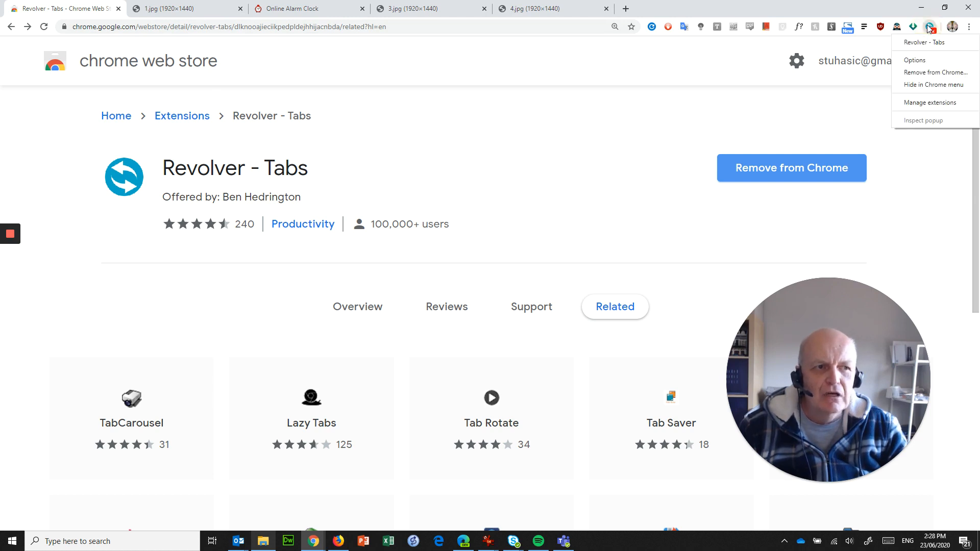
click(915, 59)
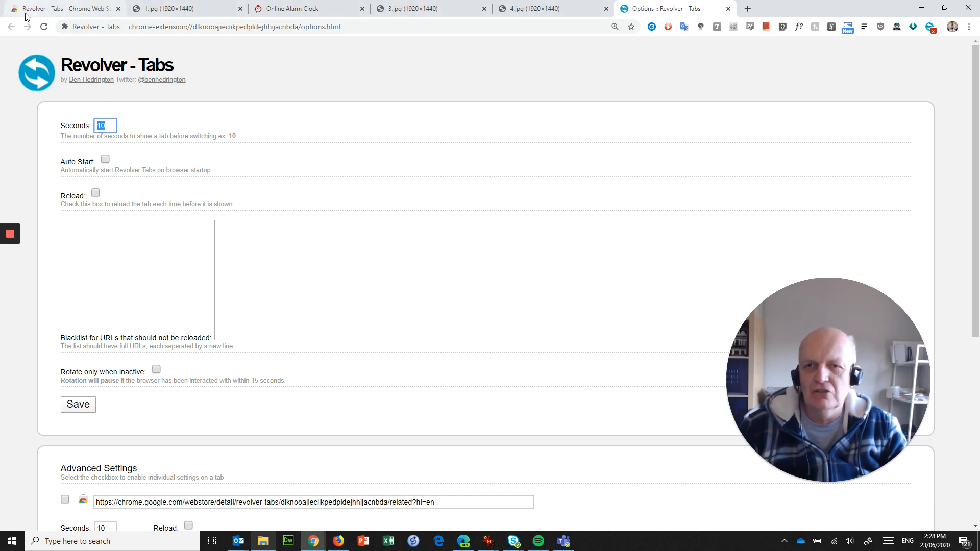
mouse_move(109, 126)
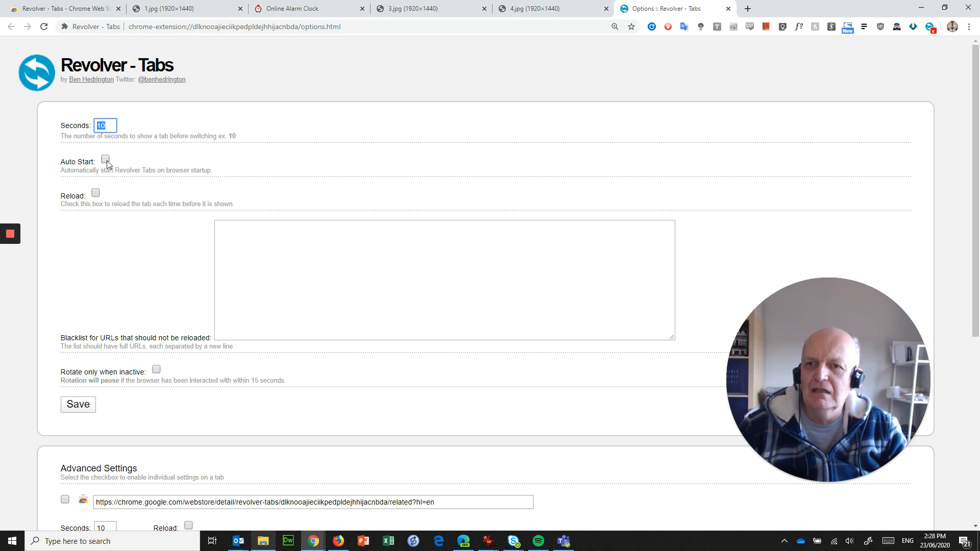
mouse_move(131, 218)
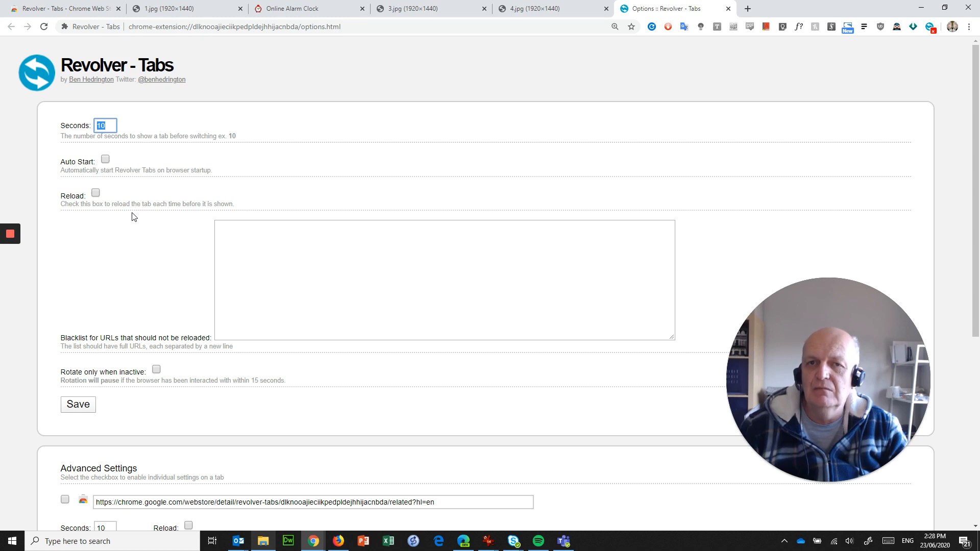
mouse_move(107, 160)
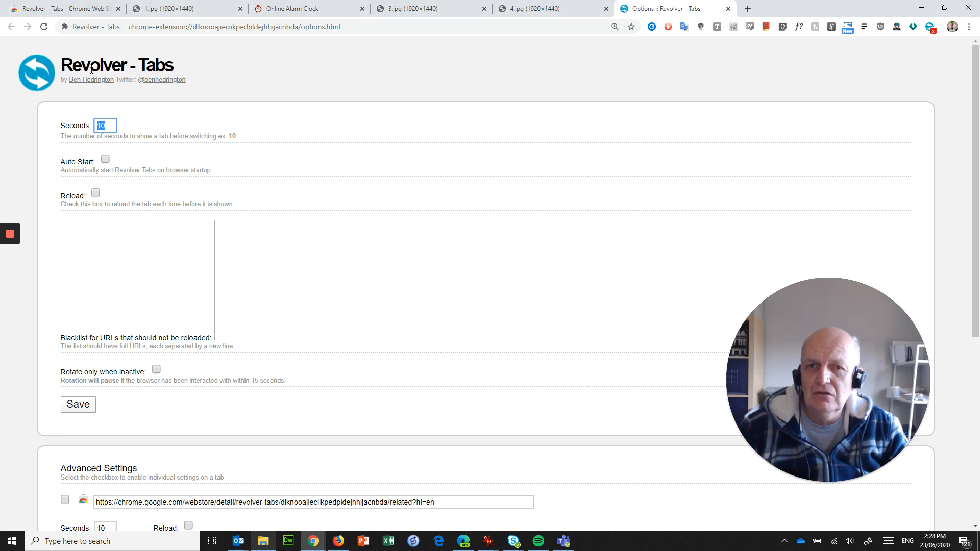
mouse_move(641, 46)
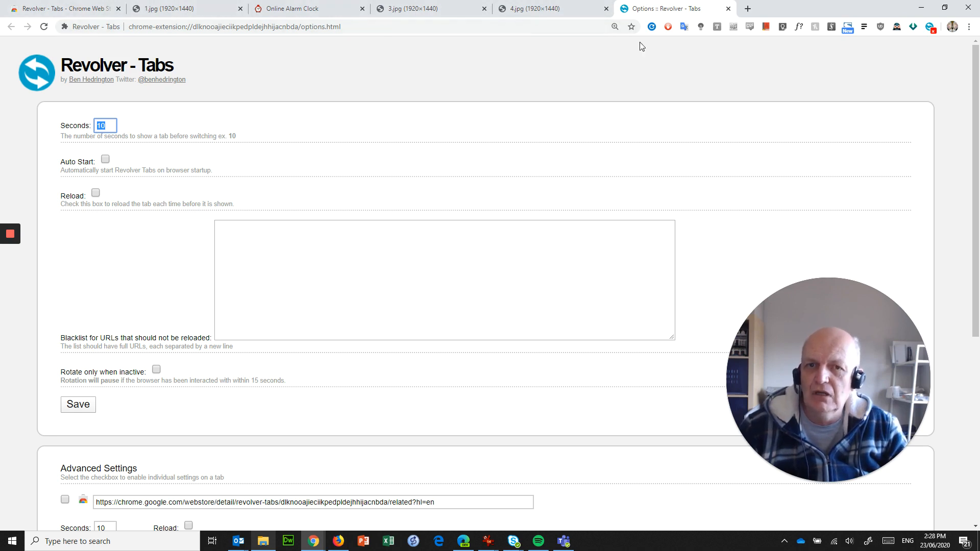
mouse_move(124, 198)
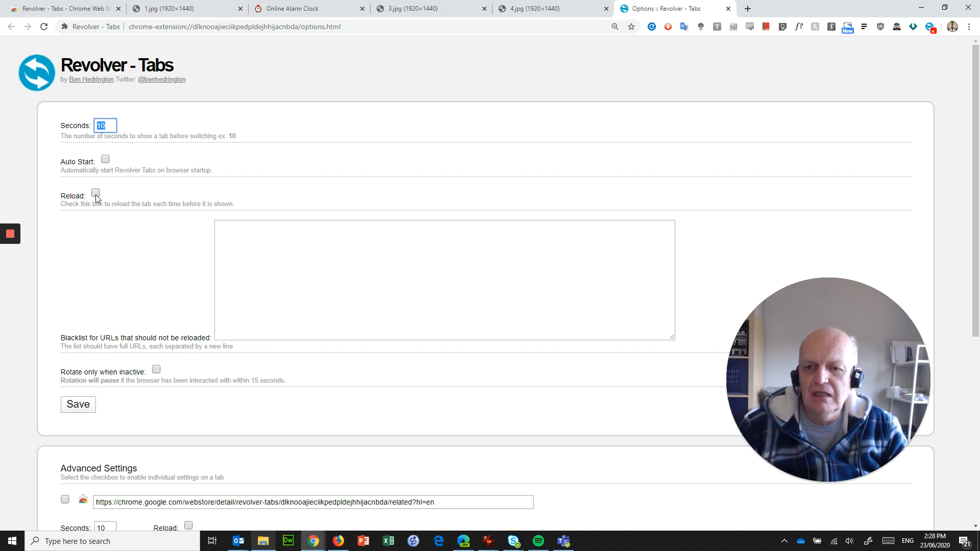
mouse_move(211, 344)
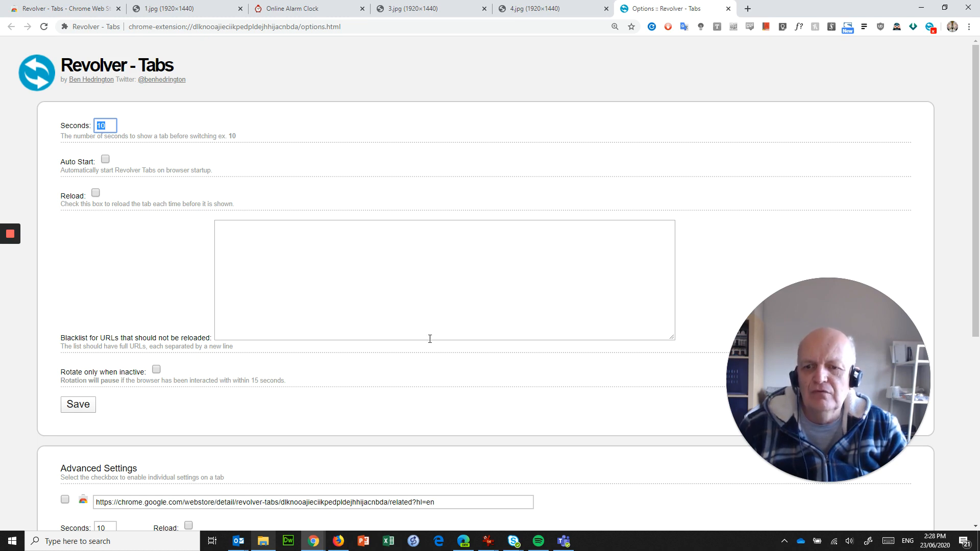
mouse_move(317, 286)
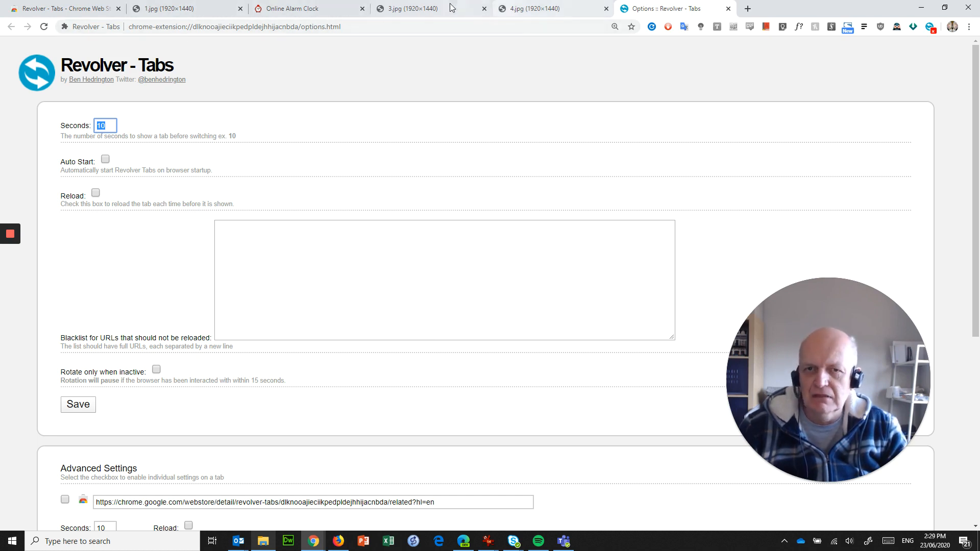
mouse_move(297, 13)
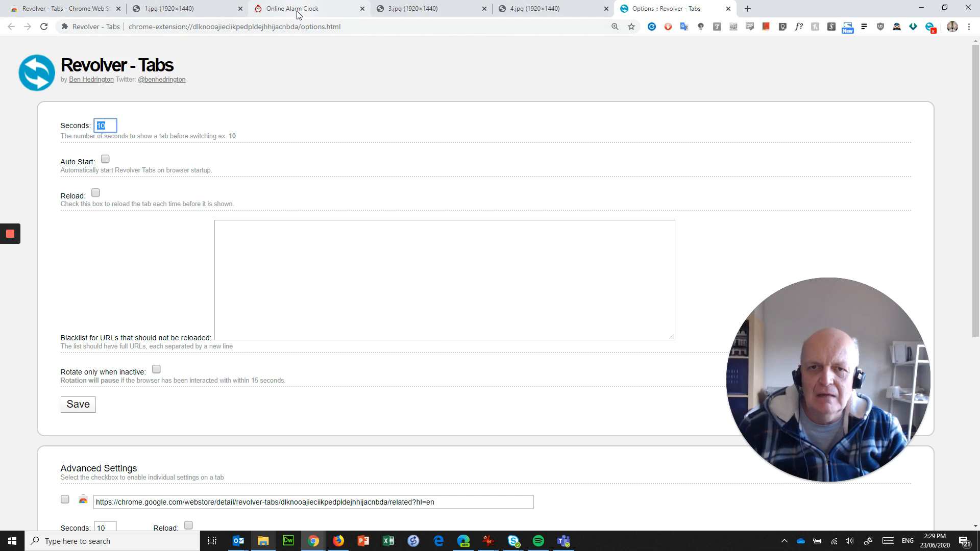
Check the clock and store tabs, then close the Revolver - Tabs settings page leaving 4.jpg showing
click(294, 9)
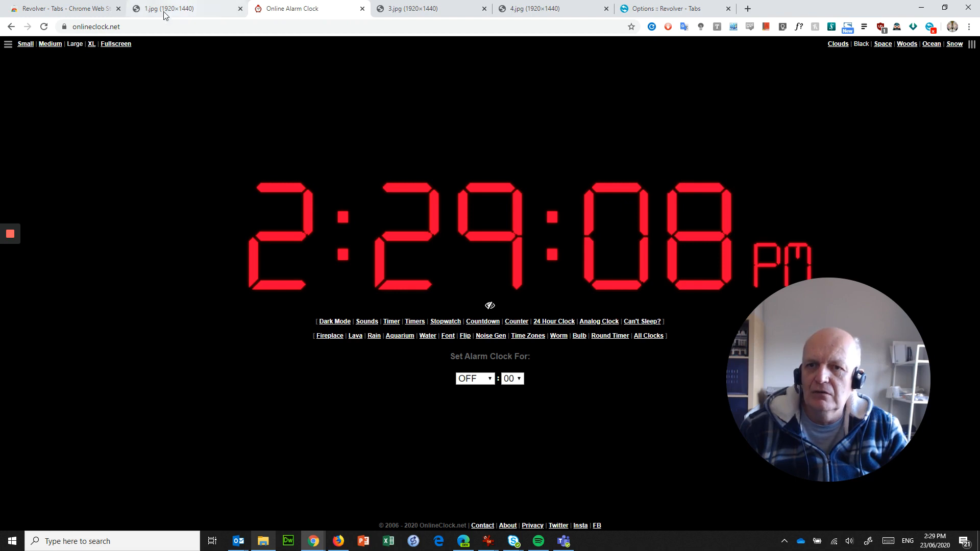
click(62, 8)
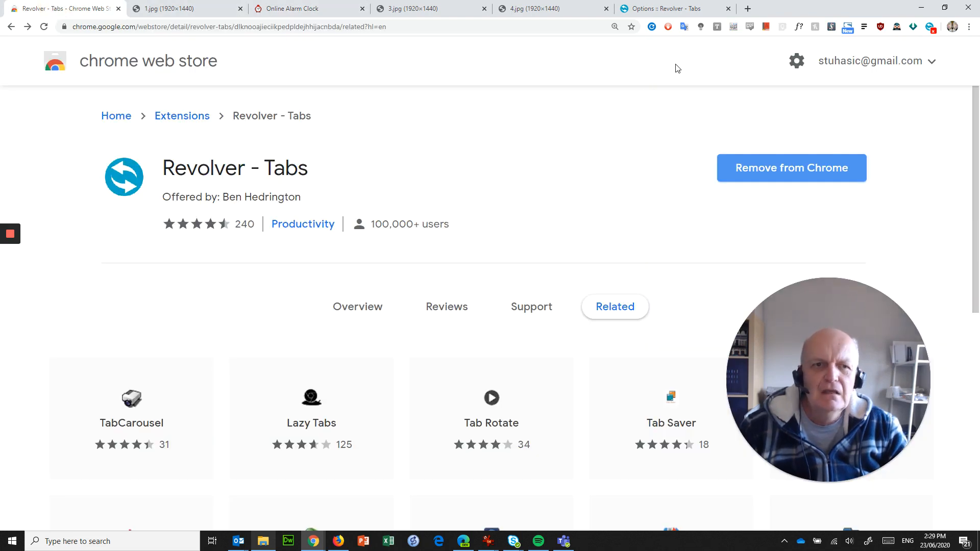
click(671, 8)
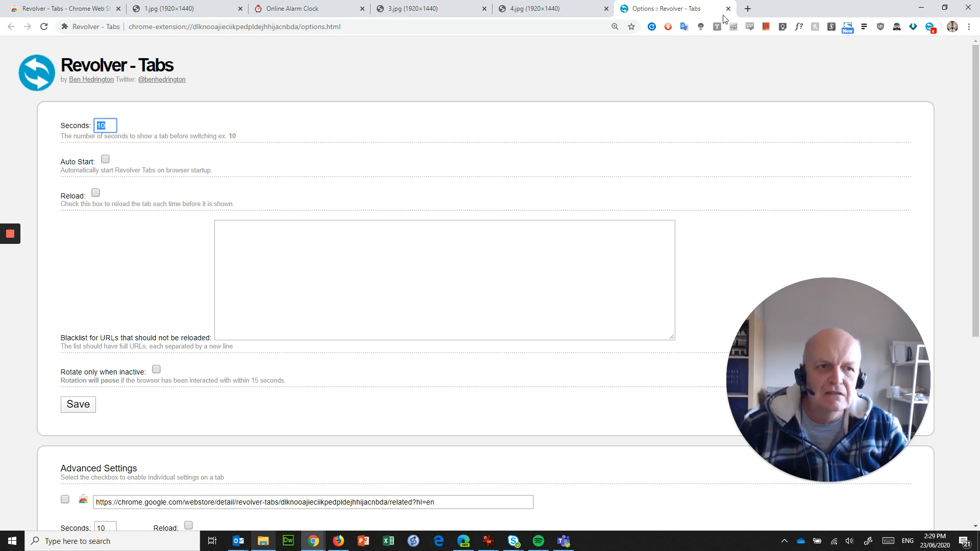
click(727, 8)
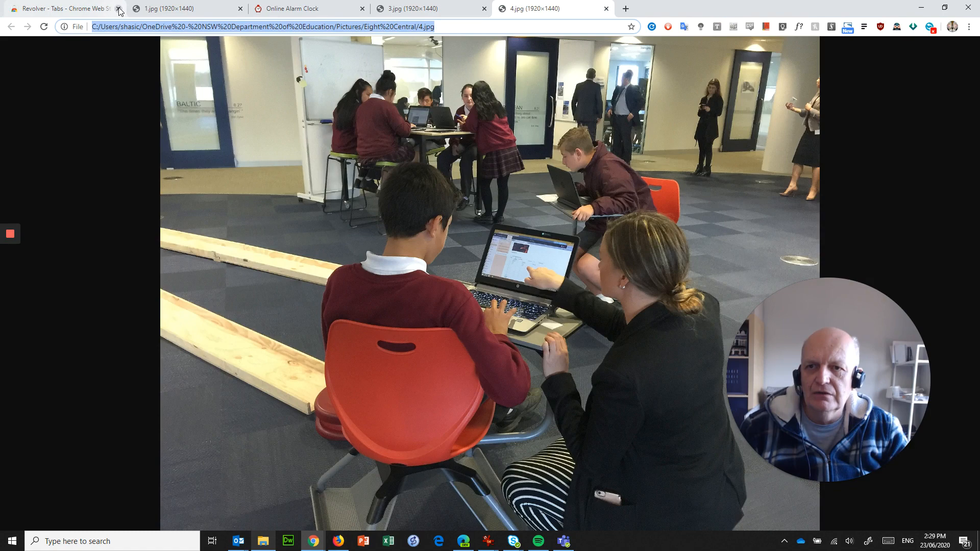
Close the Chrome Web Store tab and watch Revolver Tabs cycle through 1.jpg, the clock, 3.jpg and 4.jpg
click(119, 11)
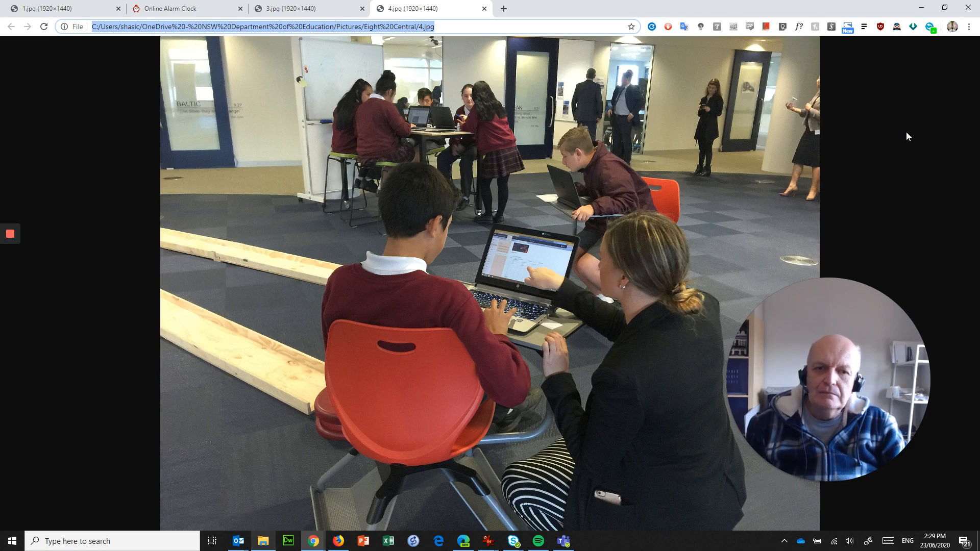
click(59, 8)
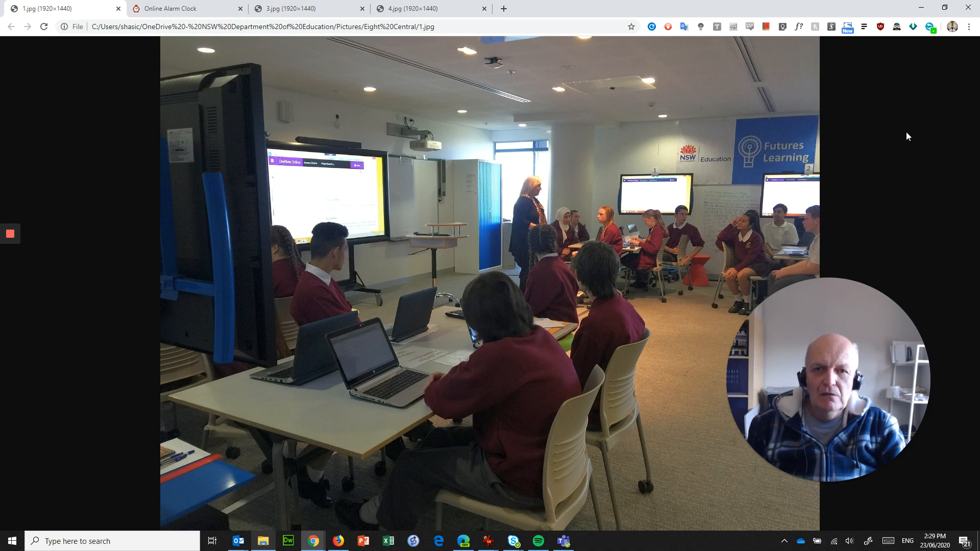
click(186, 9)
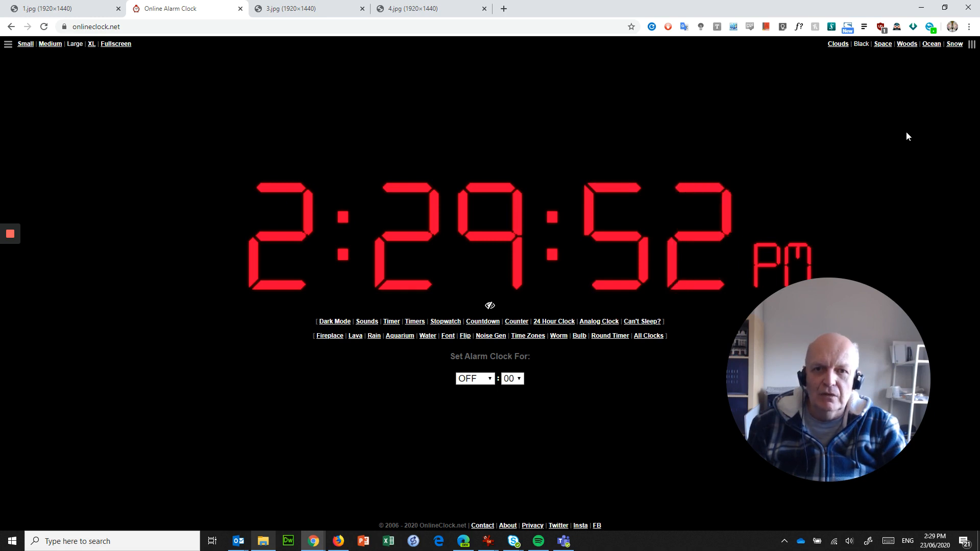
click(306, 8)
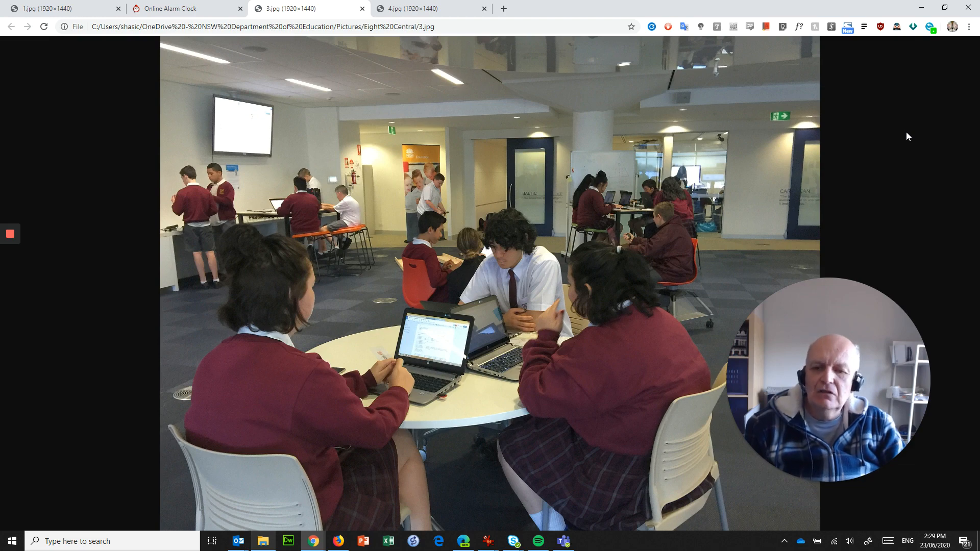
mouse_move(494, 9)
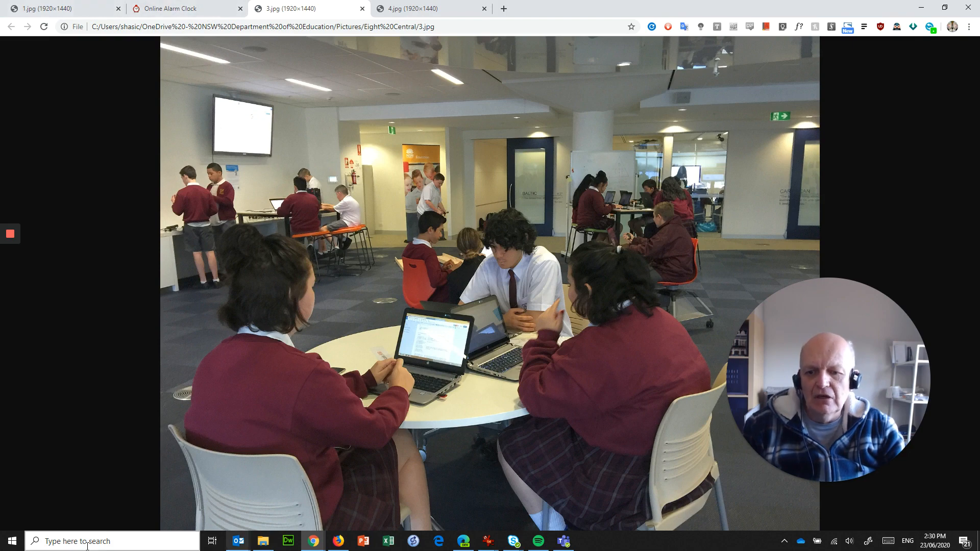
click(430, 9)
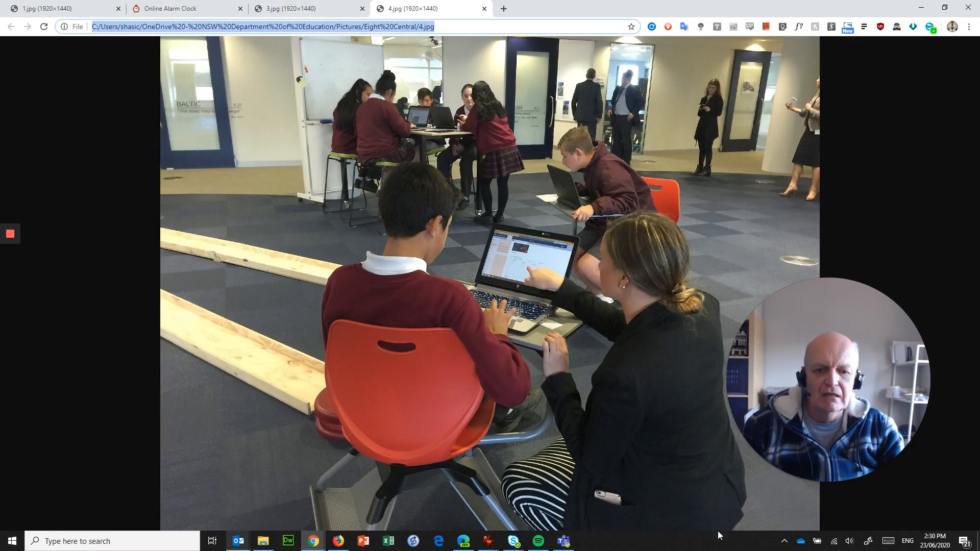
mouse_move(102, 252)
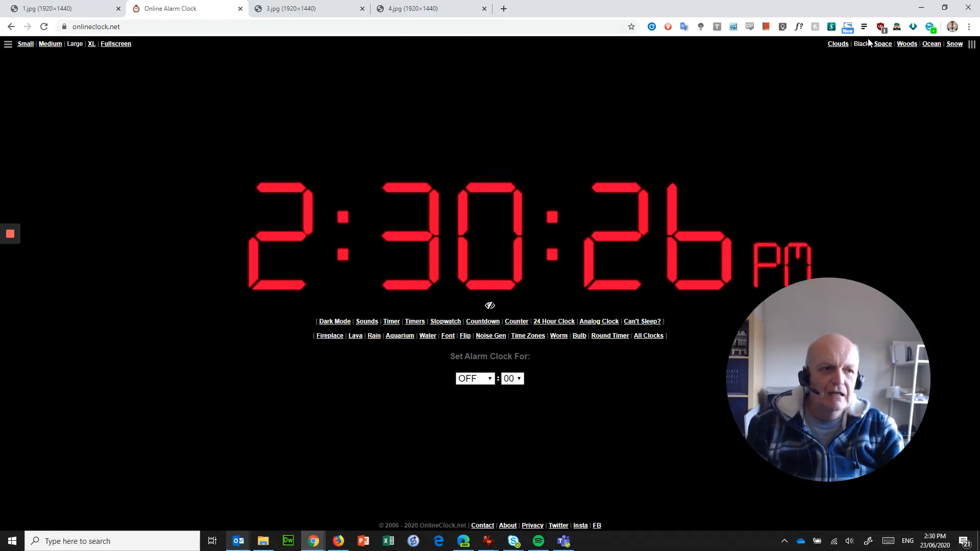
mouse_move(931, 27)
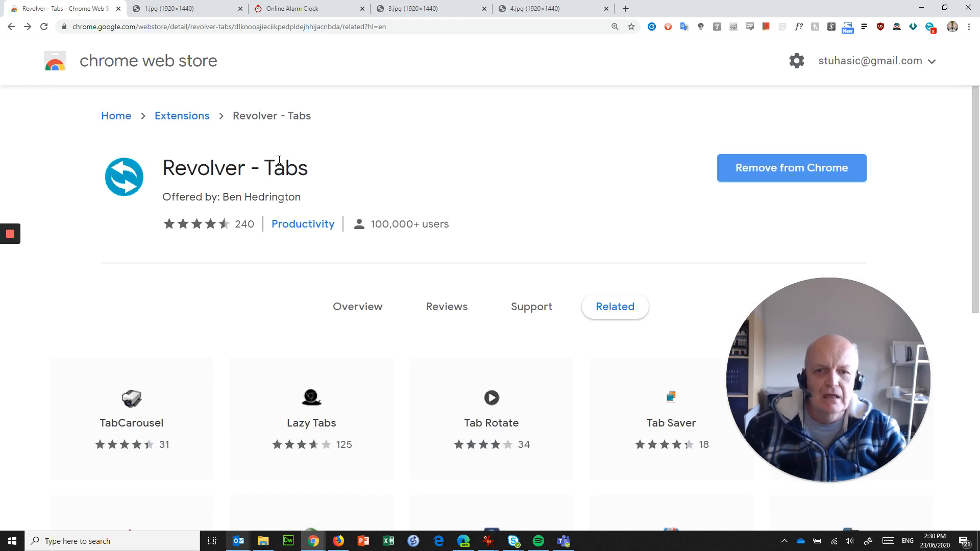
mouse_move(287, 113)
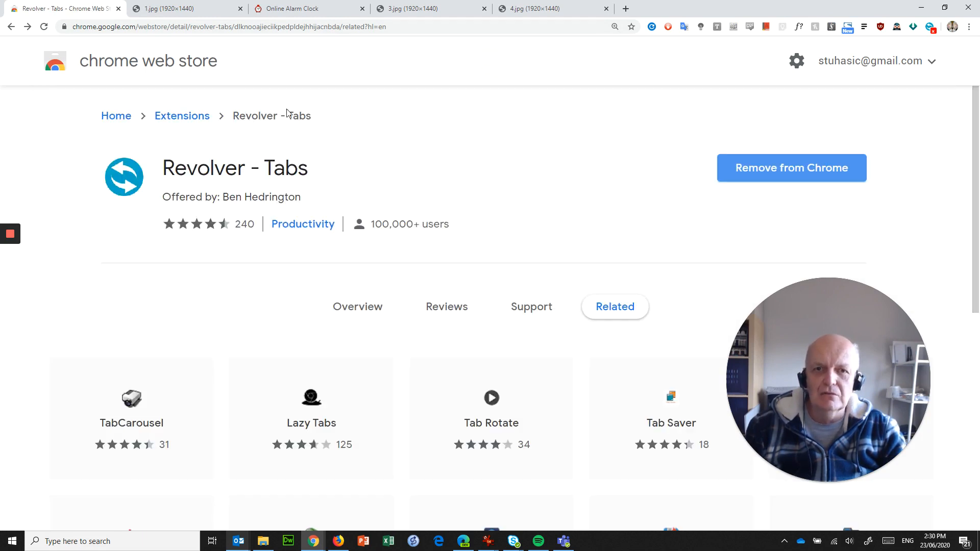
Reopen the closed Revolver - Tabs store page as the first Chrome tab again
click(9, 234)
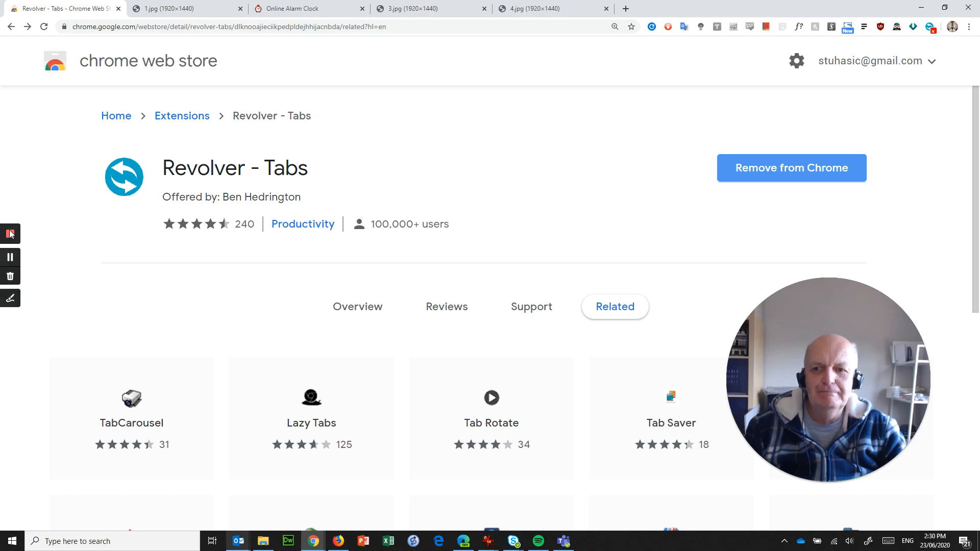